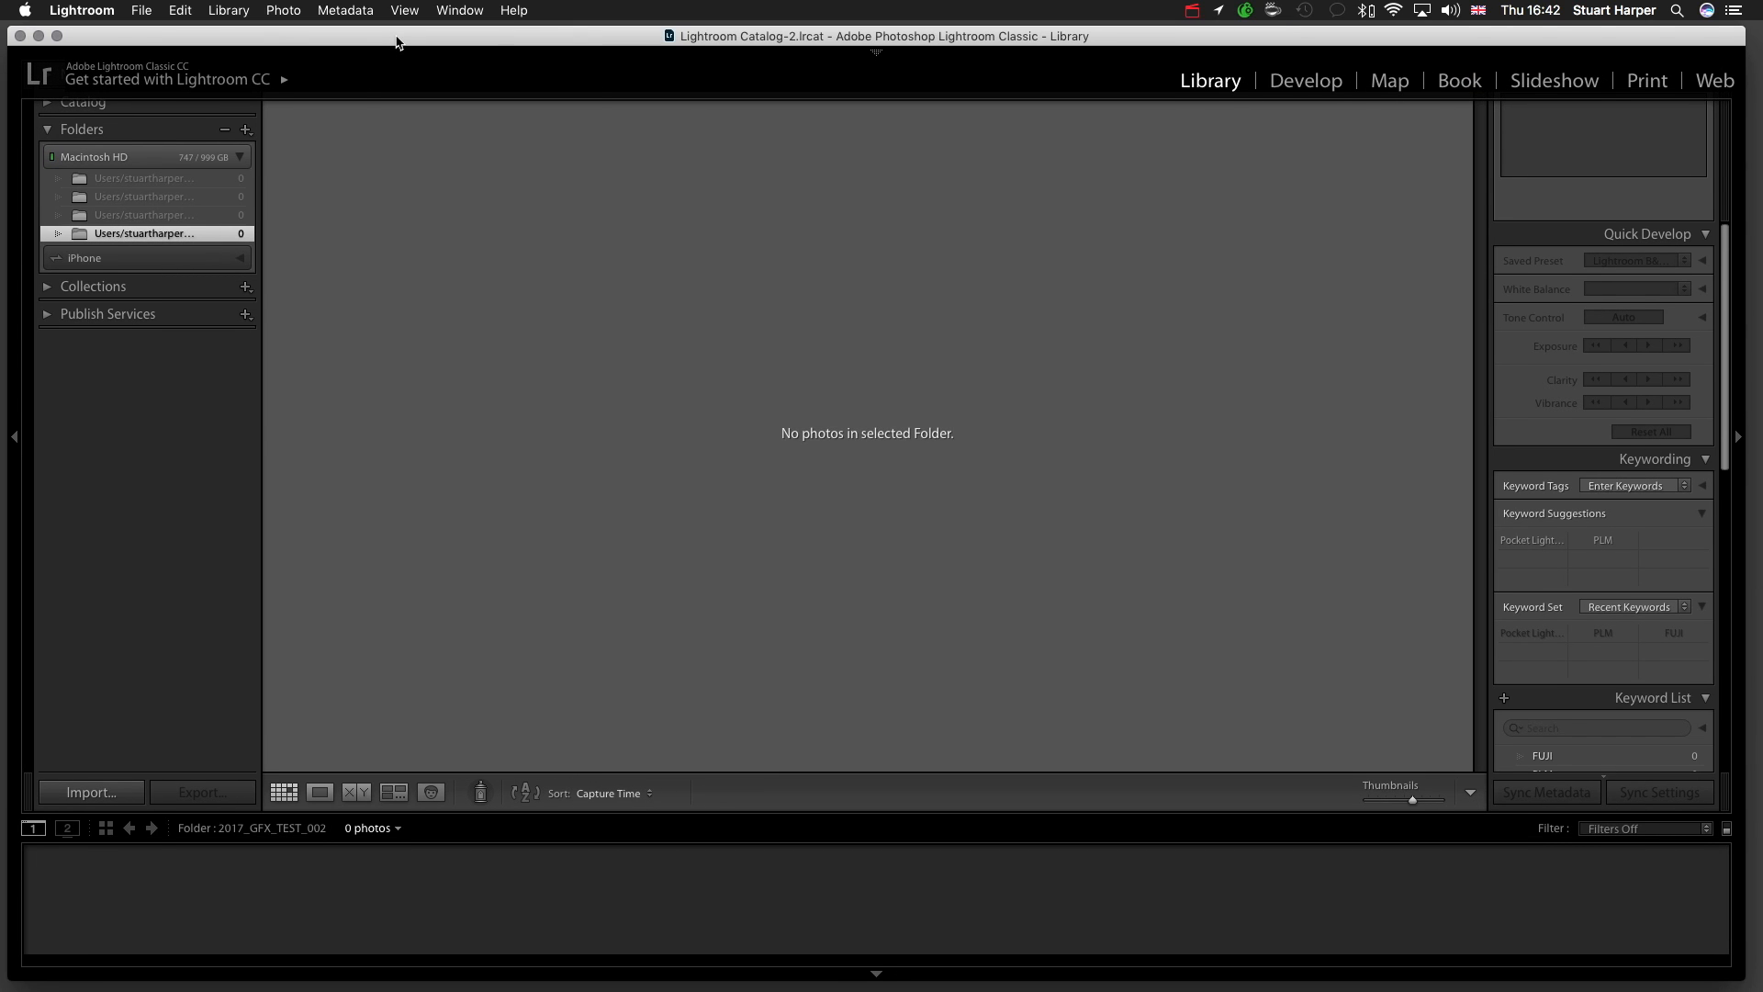
pyautogui.moveTo(112, 16)
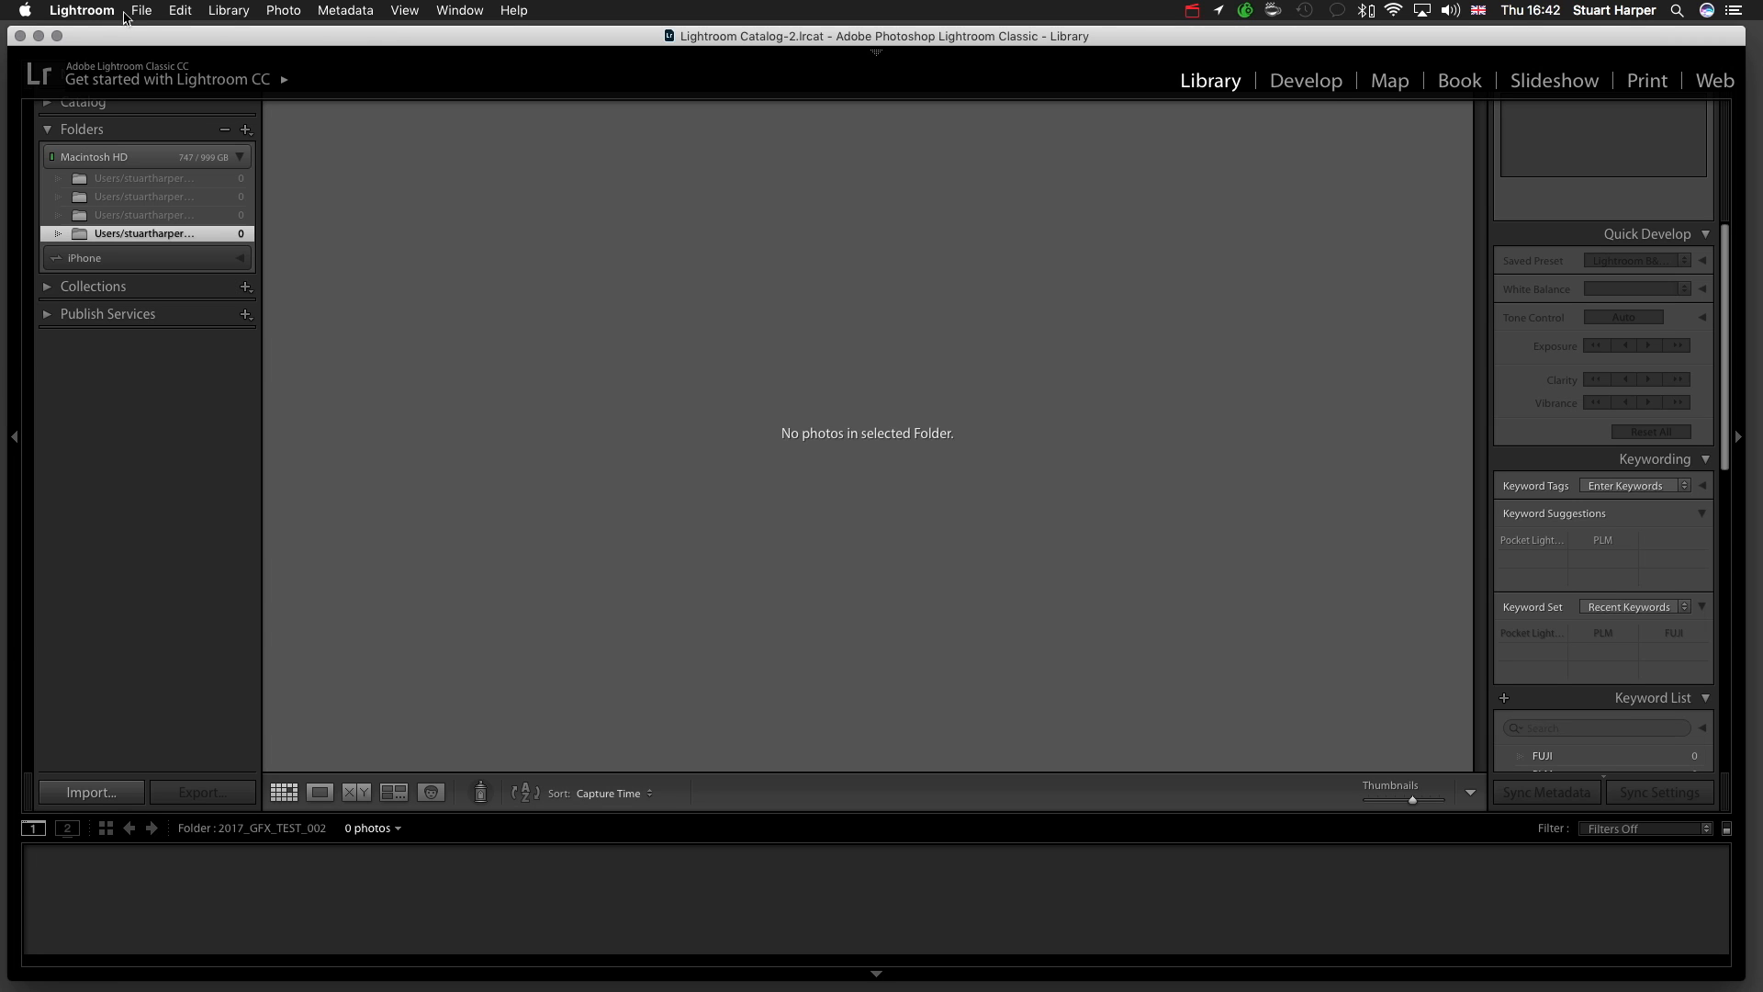
# Open Tethered Capture Settings from the File menu's Tethered Capture submenu
pyautogui.click(146, 11)
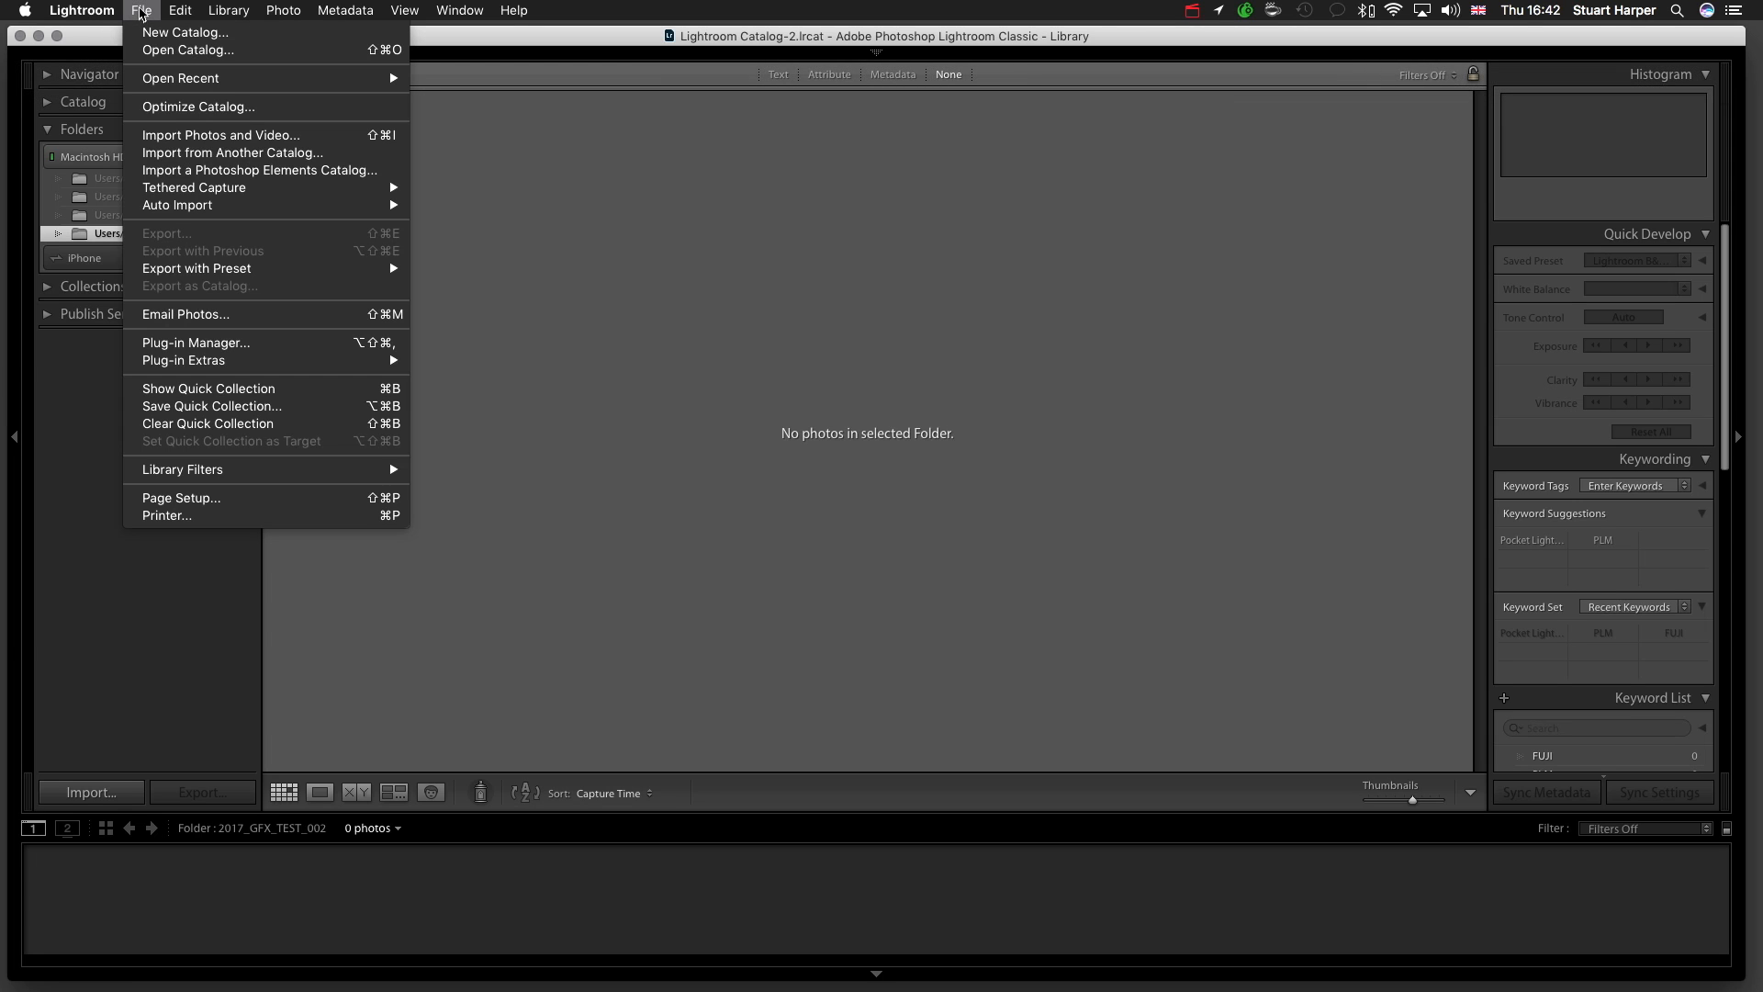
pyautogui.moveTo(193, 188)
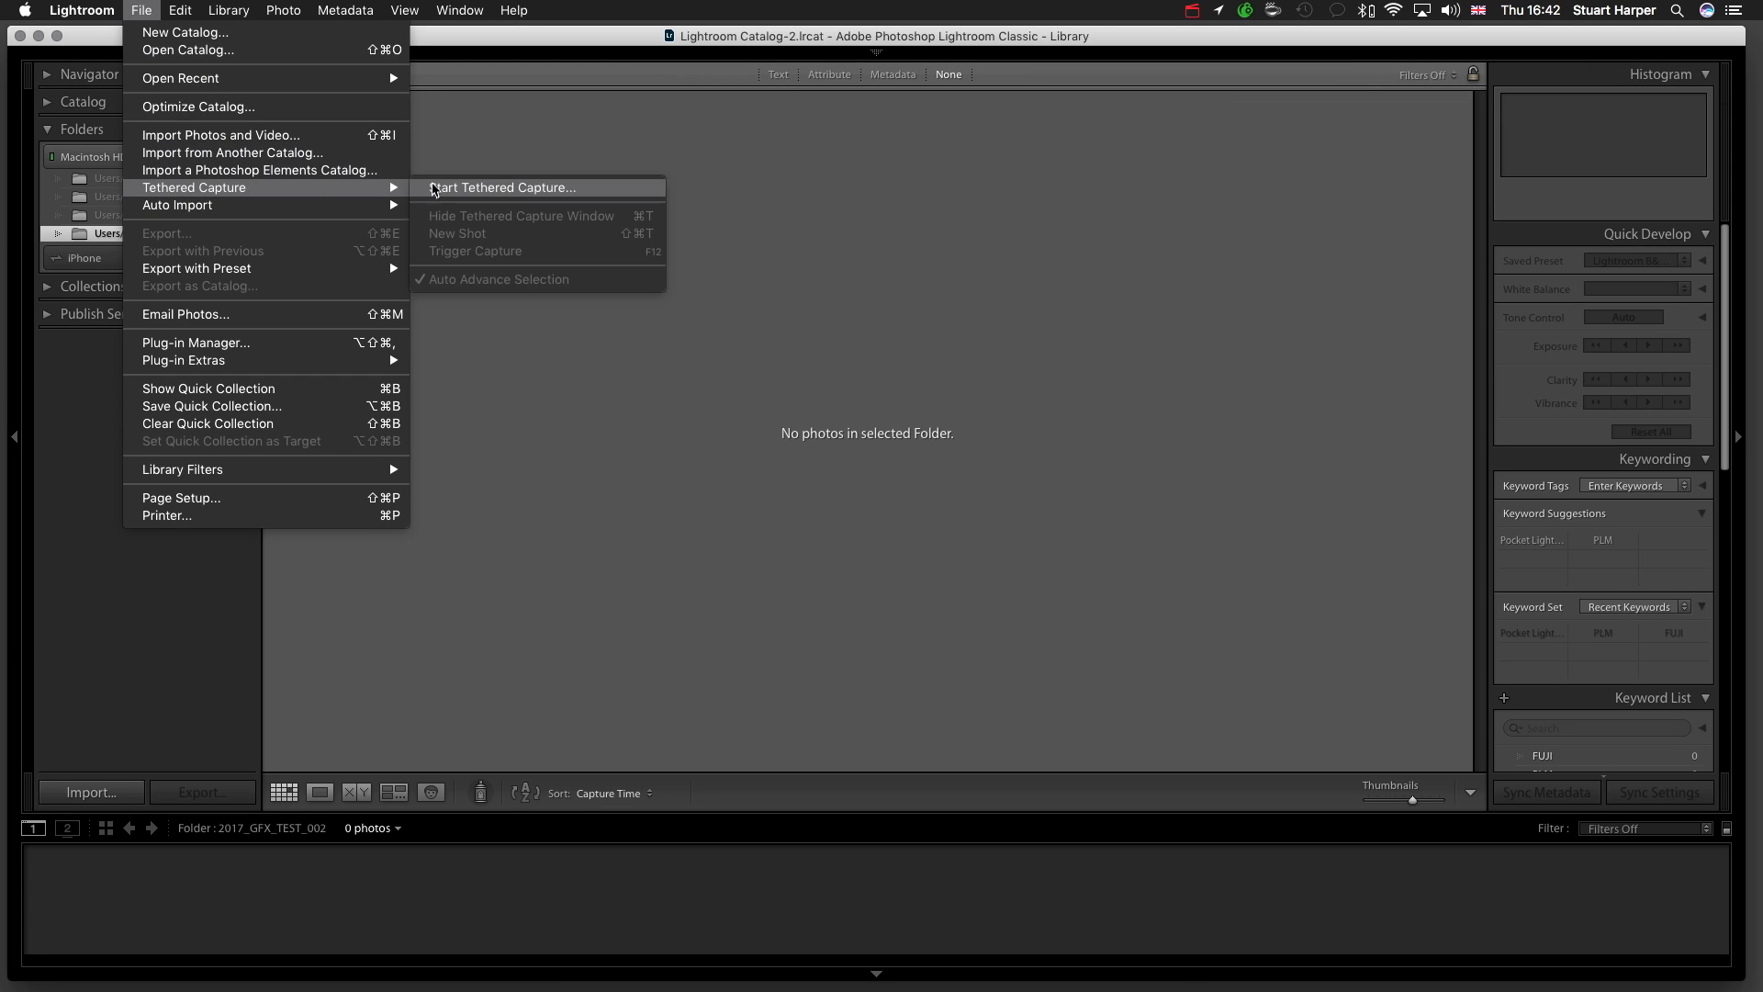
pyautogui.click(503, 188)
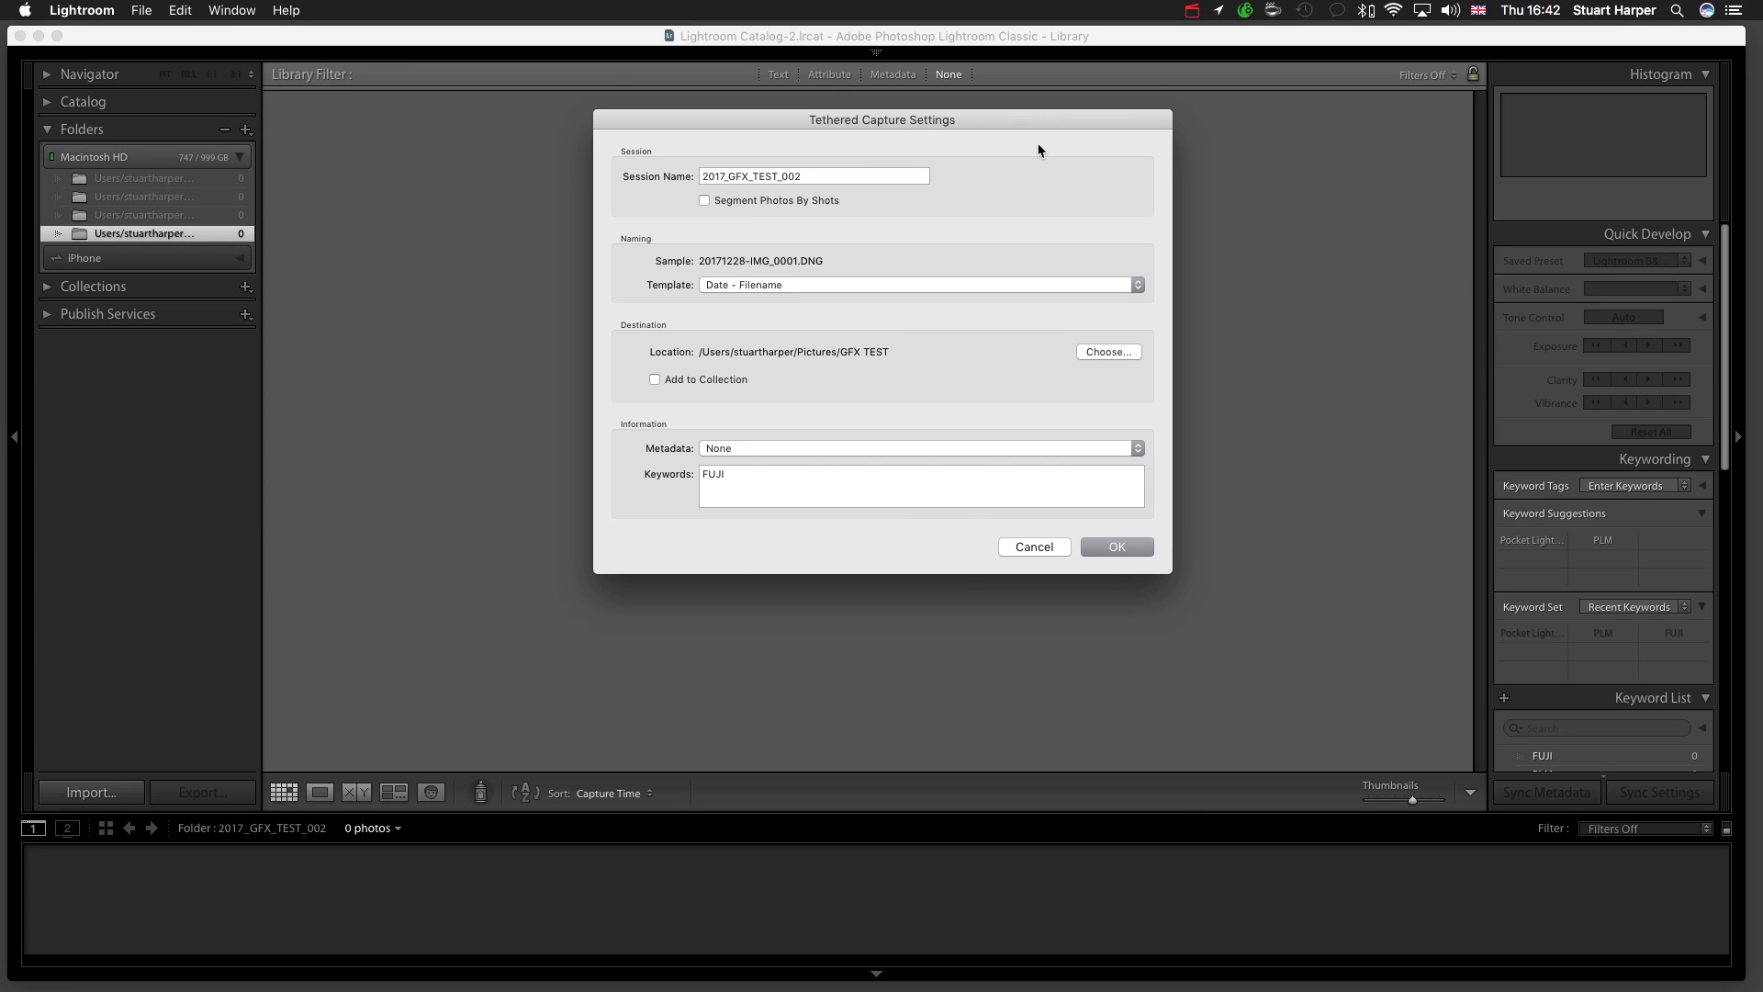
# Set the file naming template to Session Name - Sequence and start the tethered session
pyautogui.click(819, 175)
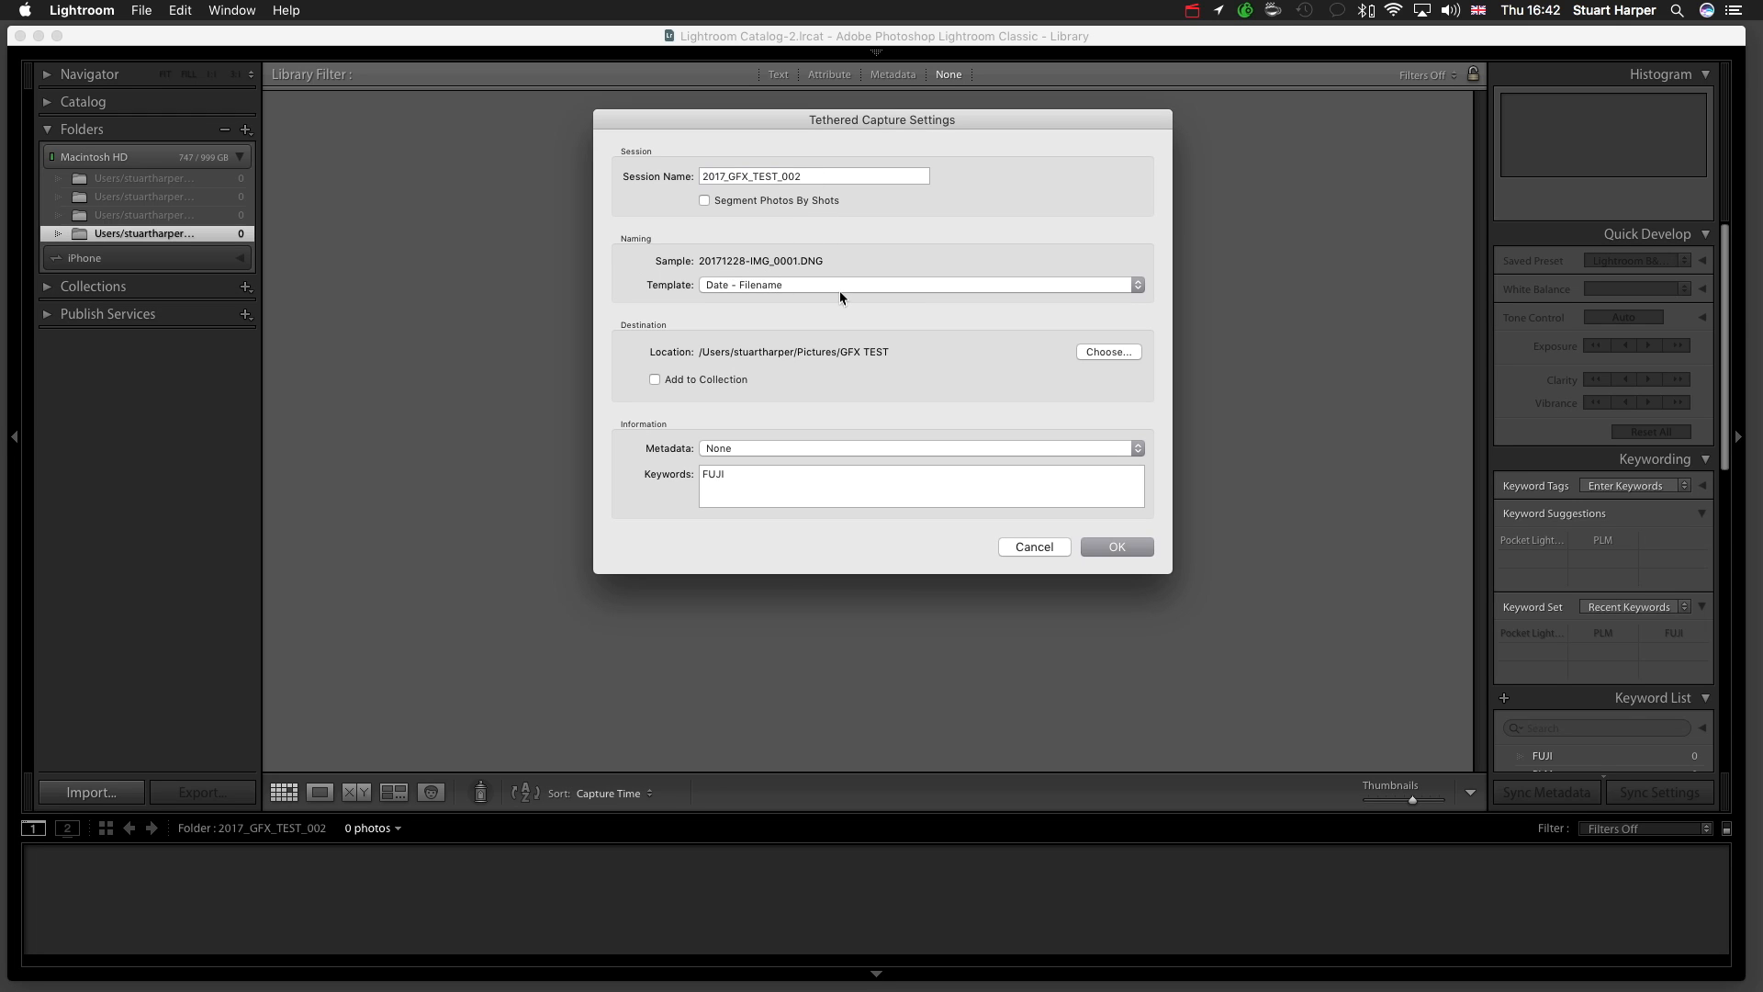
pyautogui.click(920, 284)
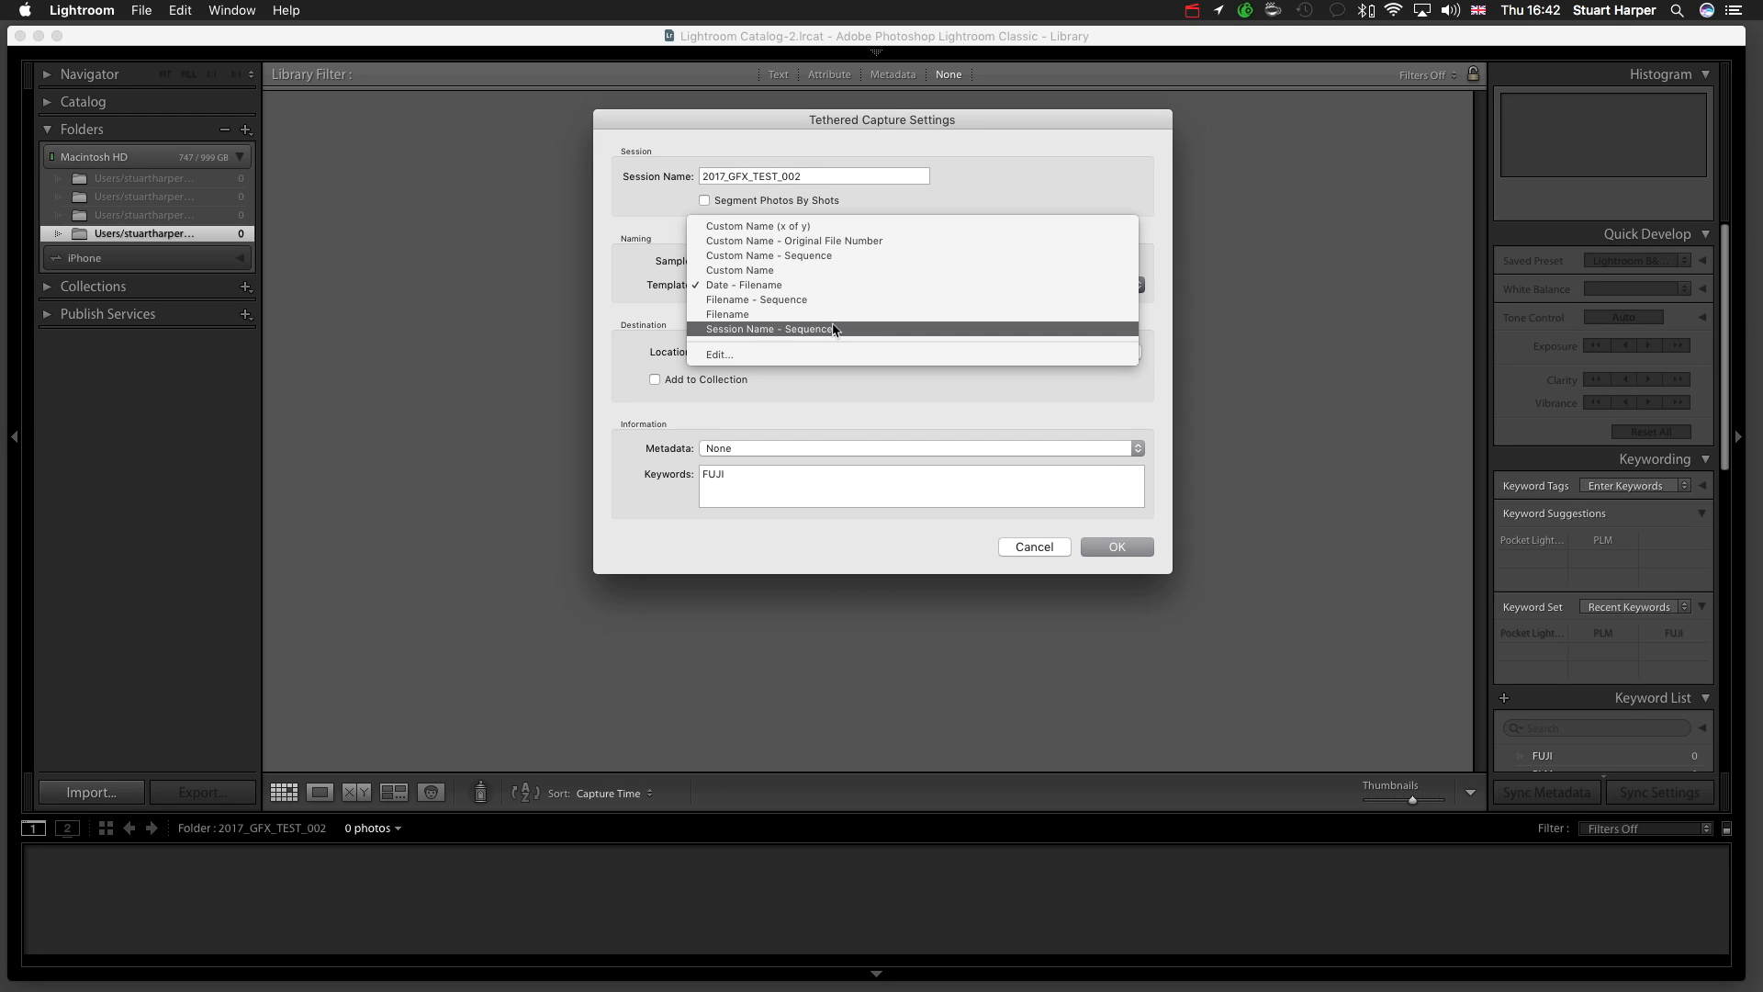
pyautogui.click(771, 329)
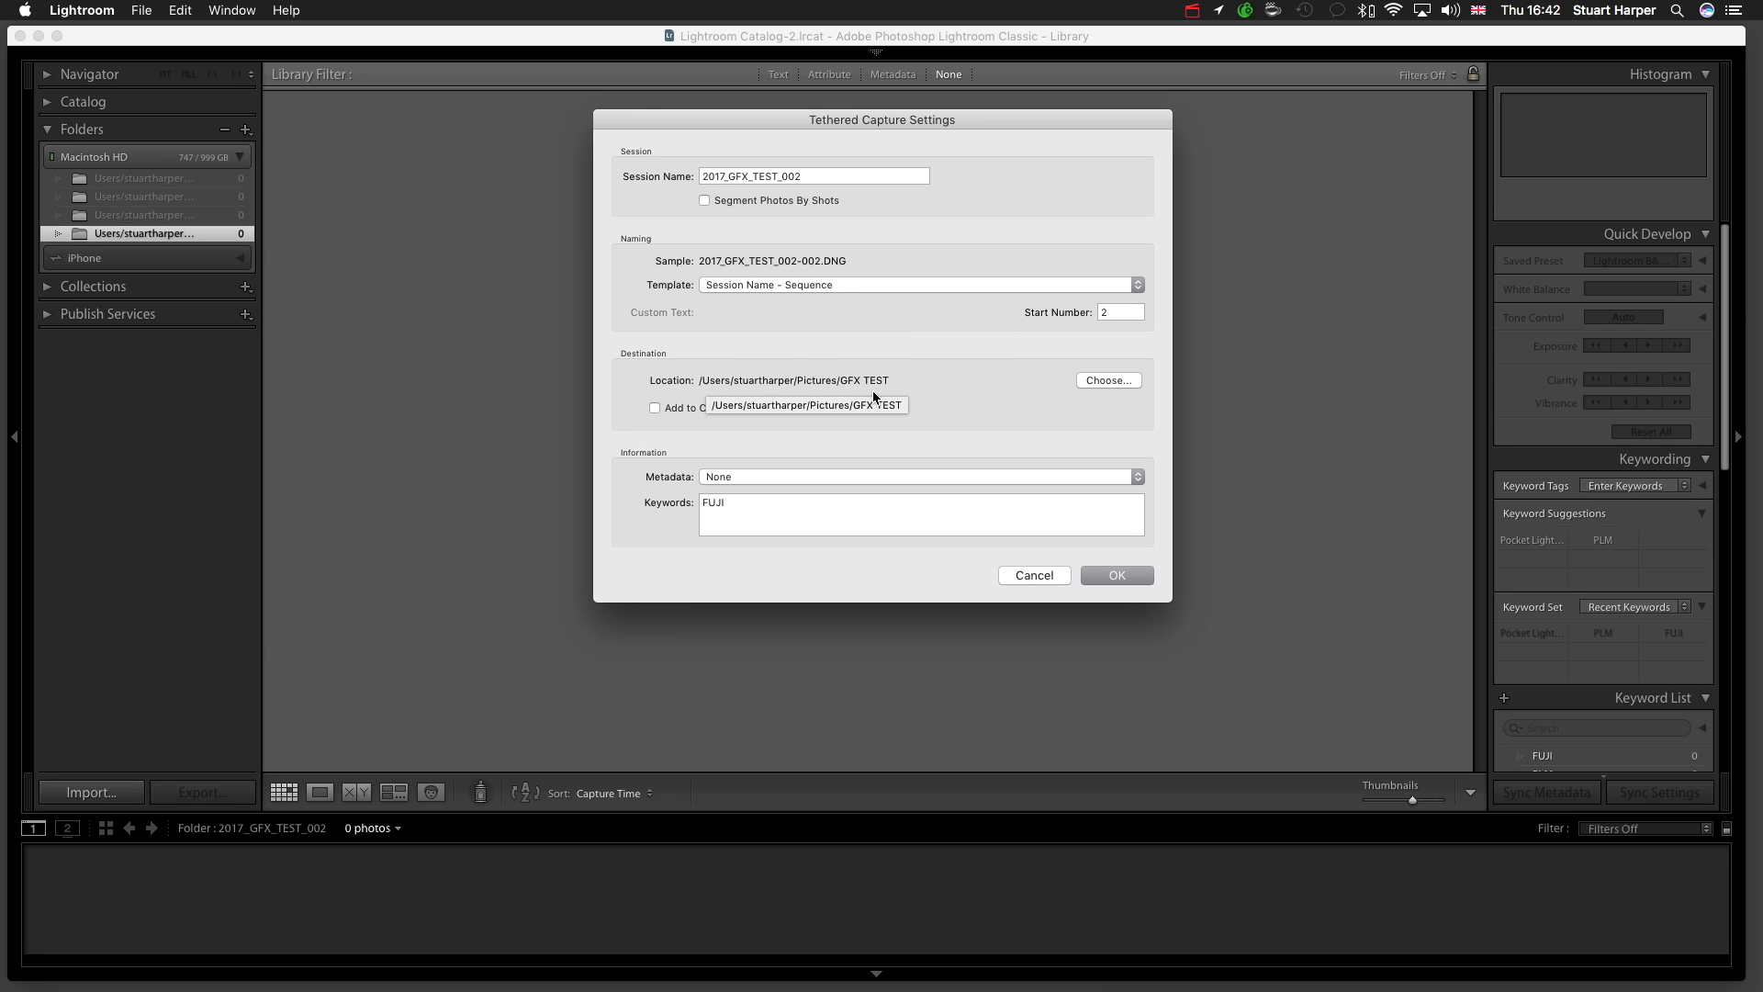
pyautogui.moveTo(1117, 579)
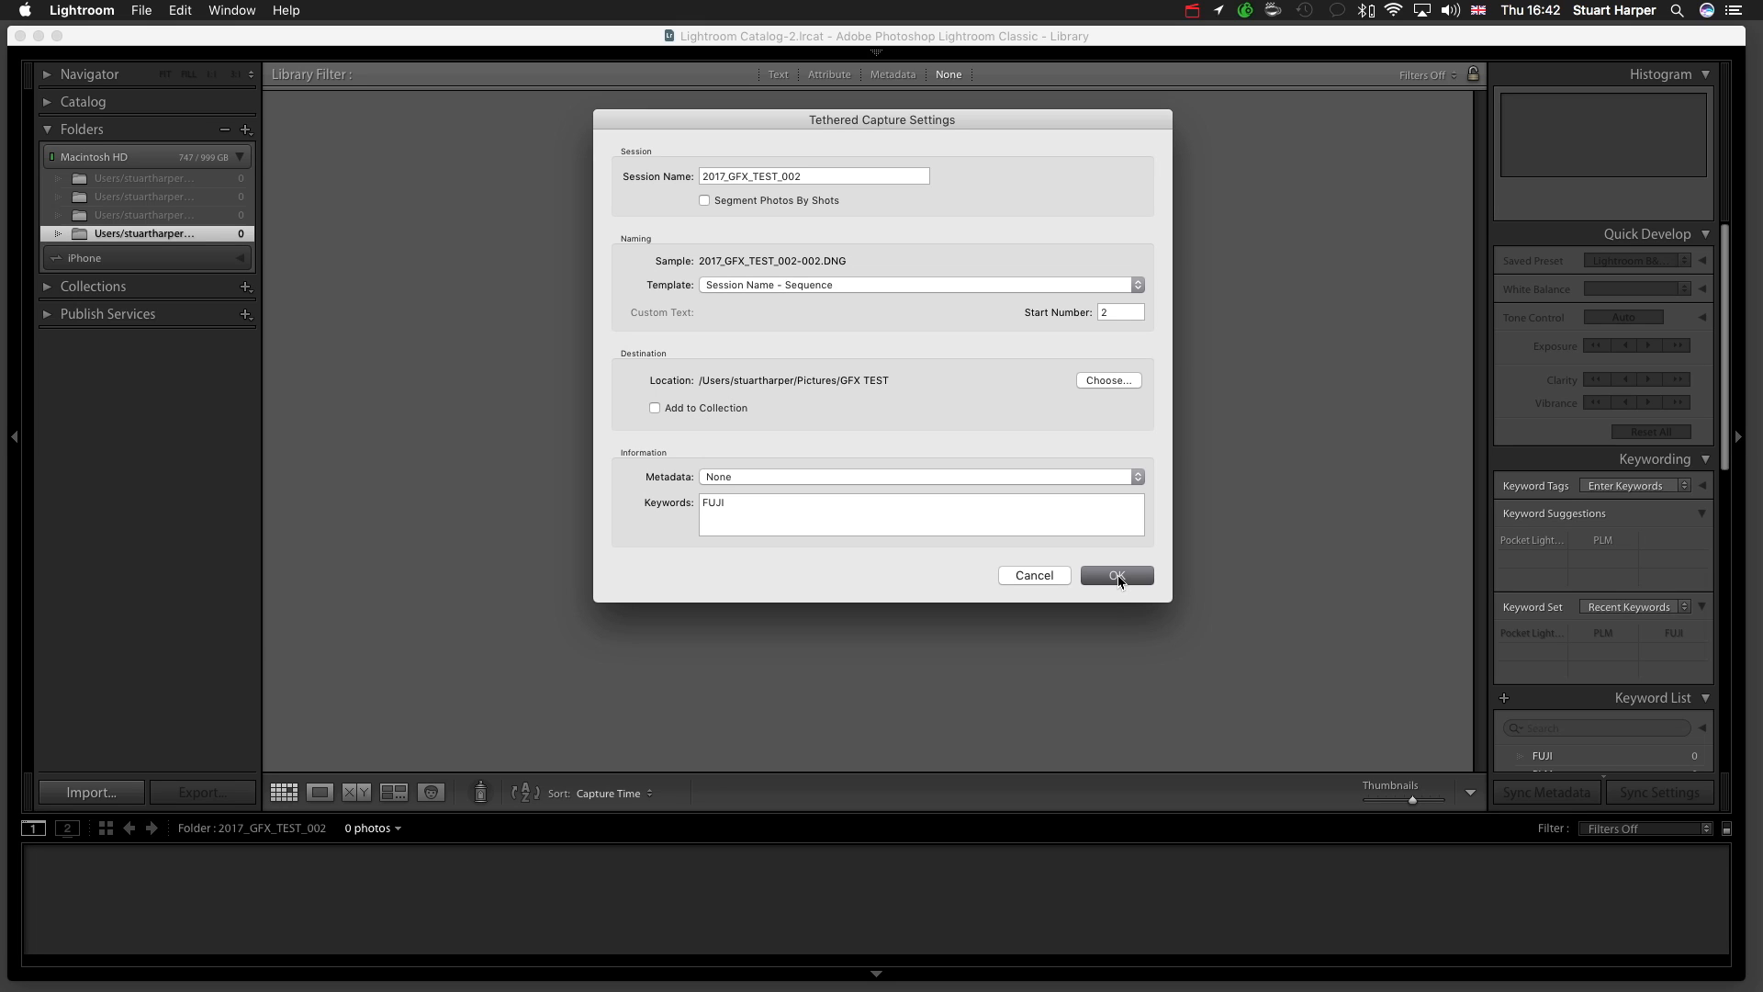
pyautogui.click(1116, 576)
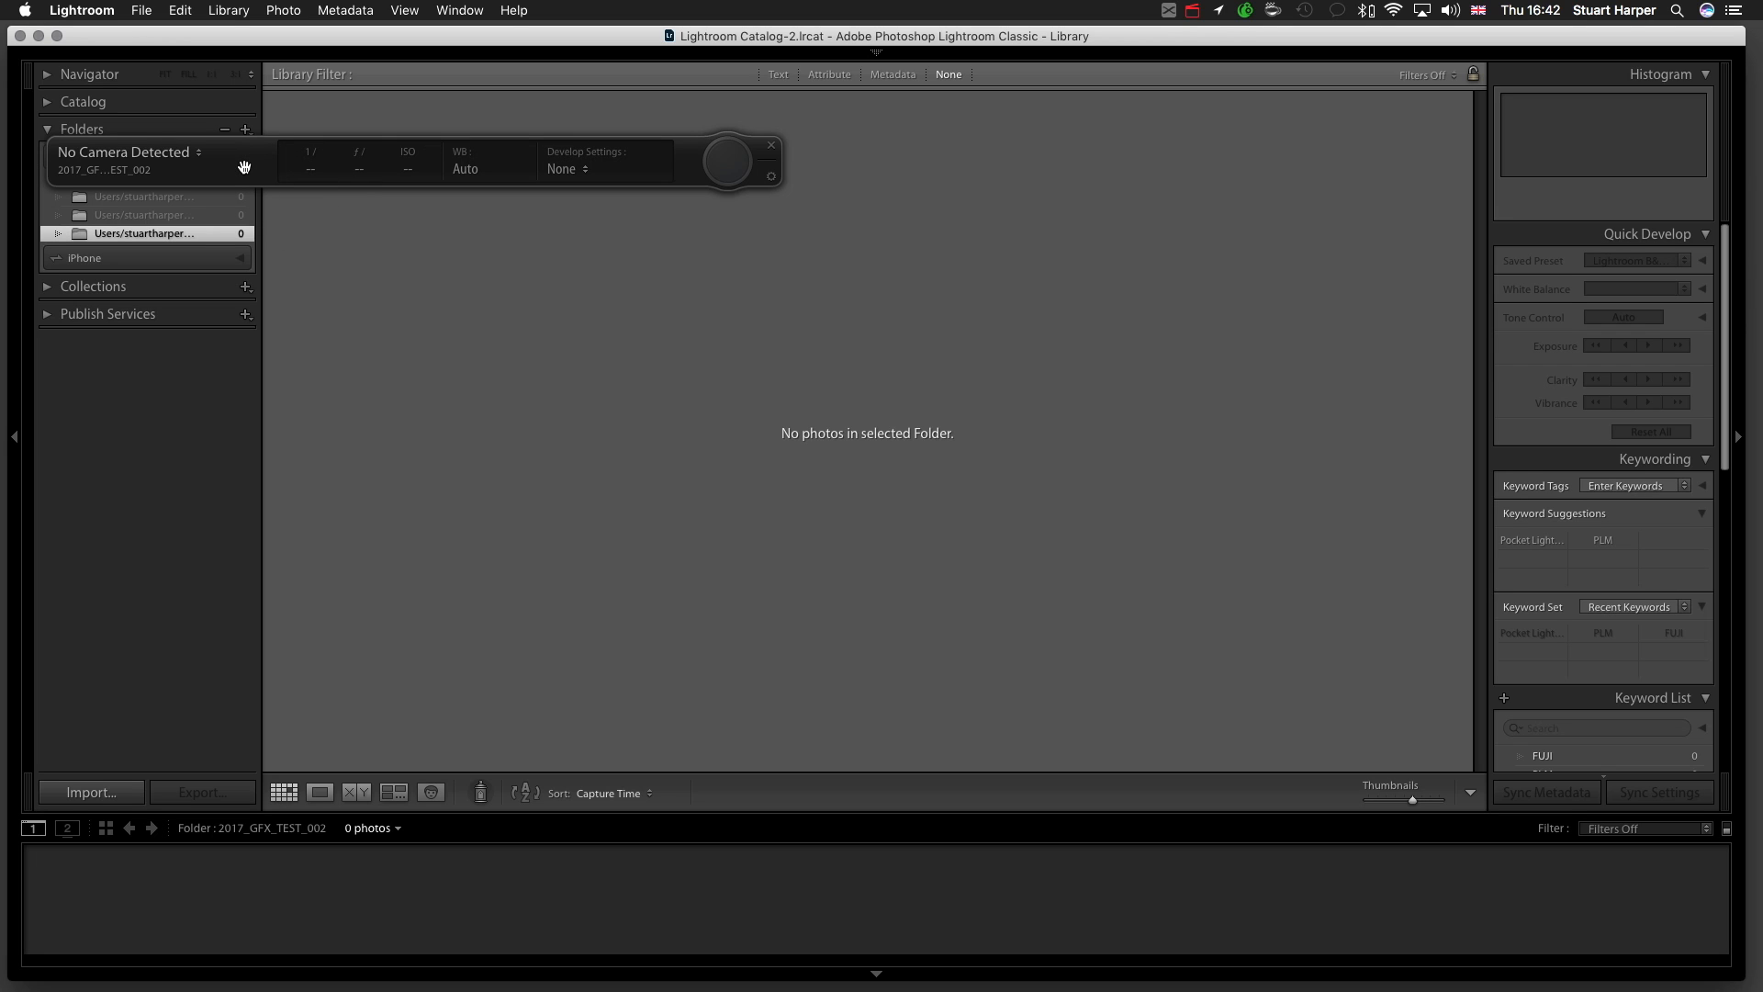
pyautogui.moveTo(257, 164)
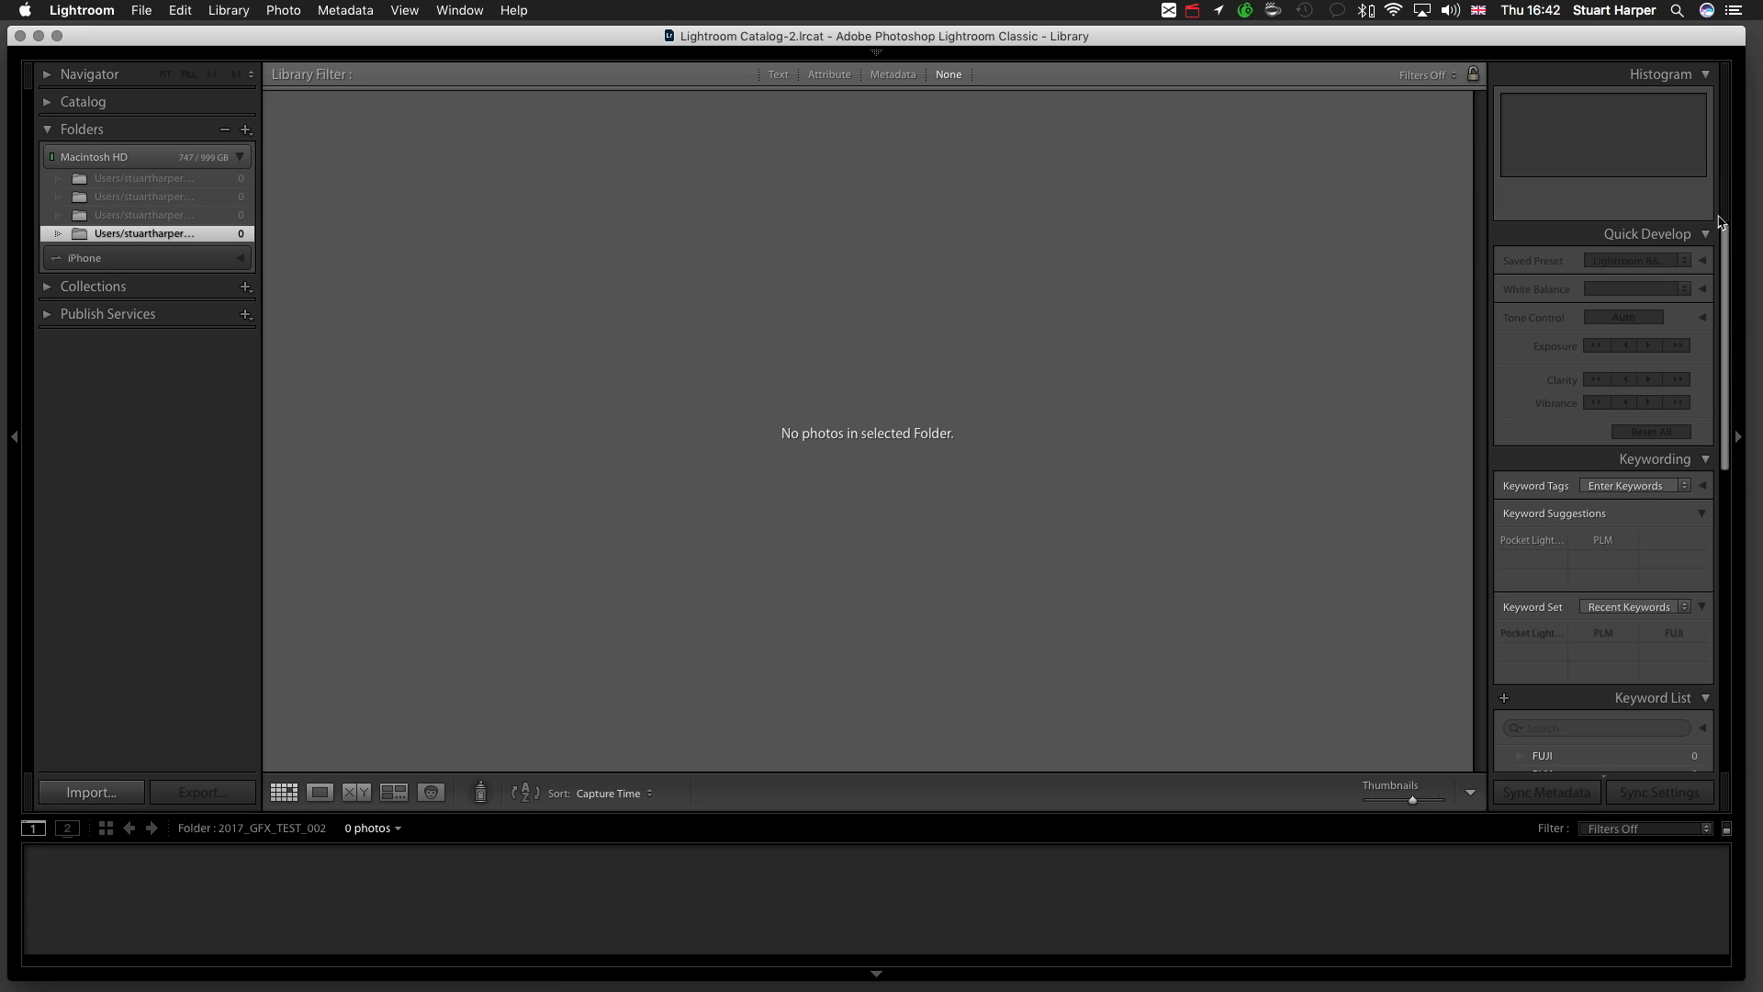
pyautogui.moveTo(1164, 10)
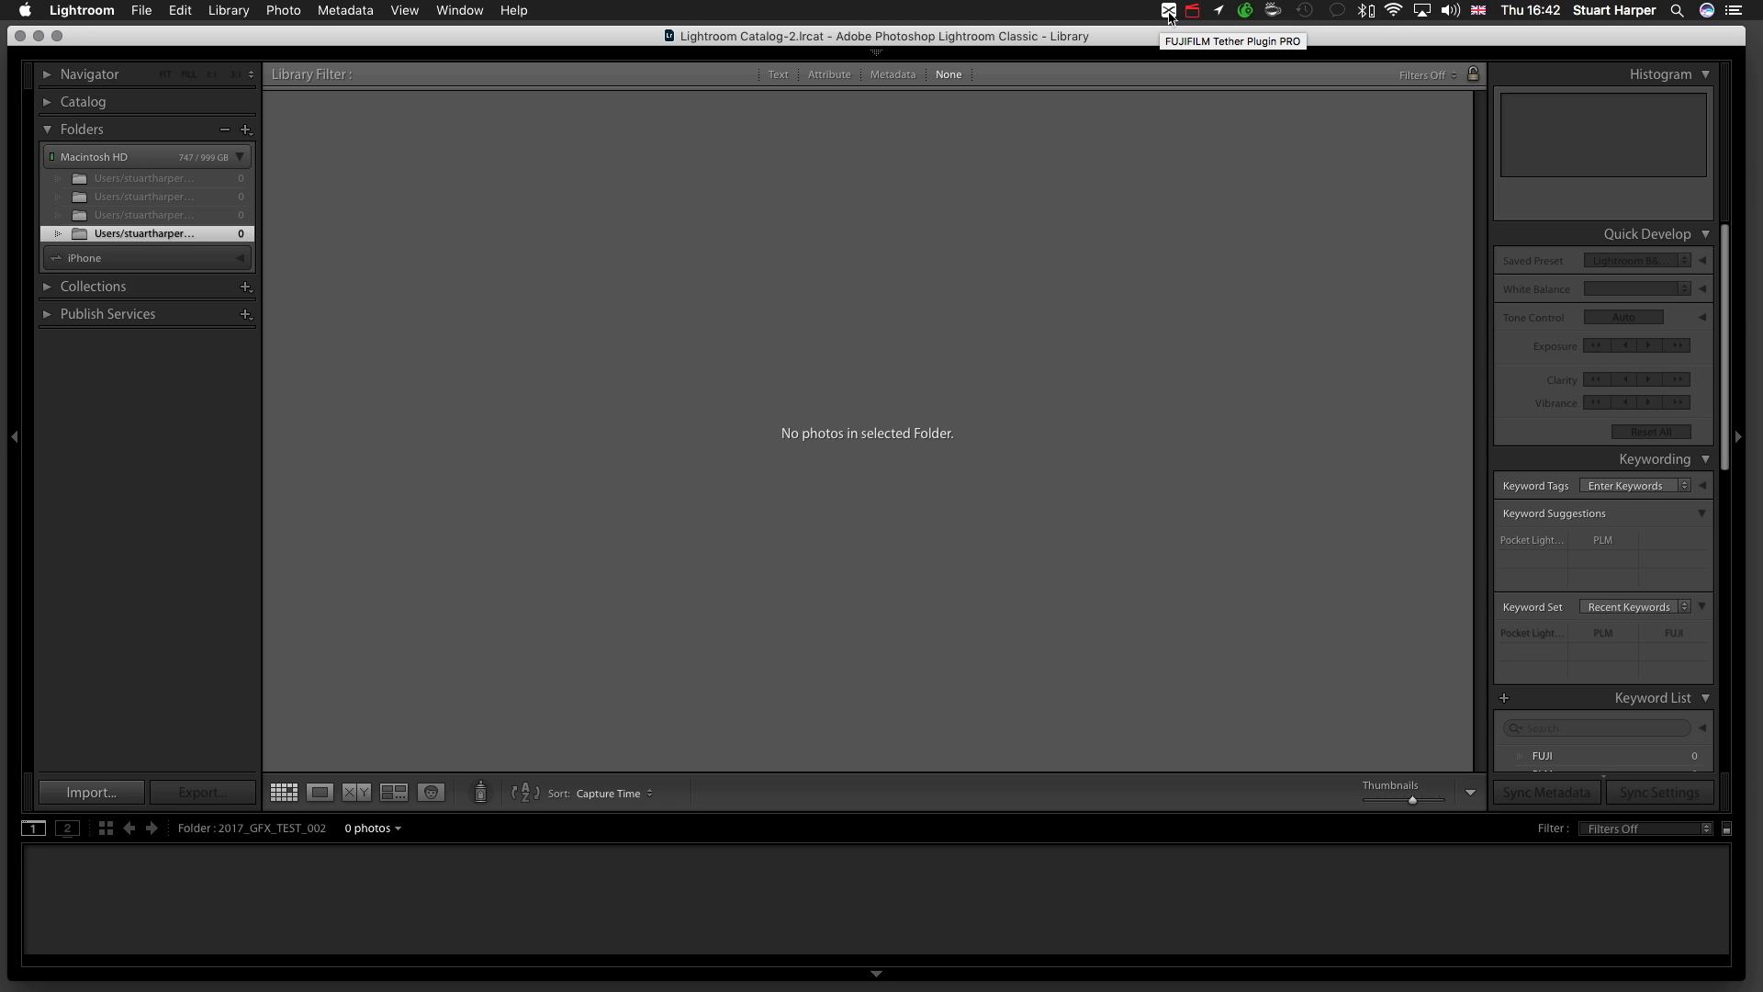
# Show the FUJIFILM Tether Plugin PRO menu from the macOS menu bar icon
pyautogui.click(1165, 10)
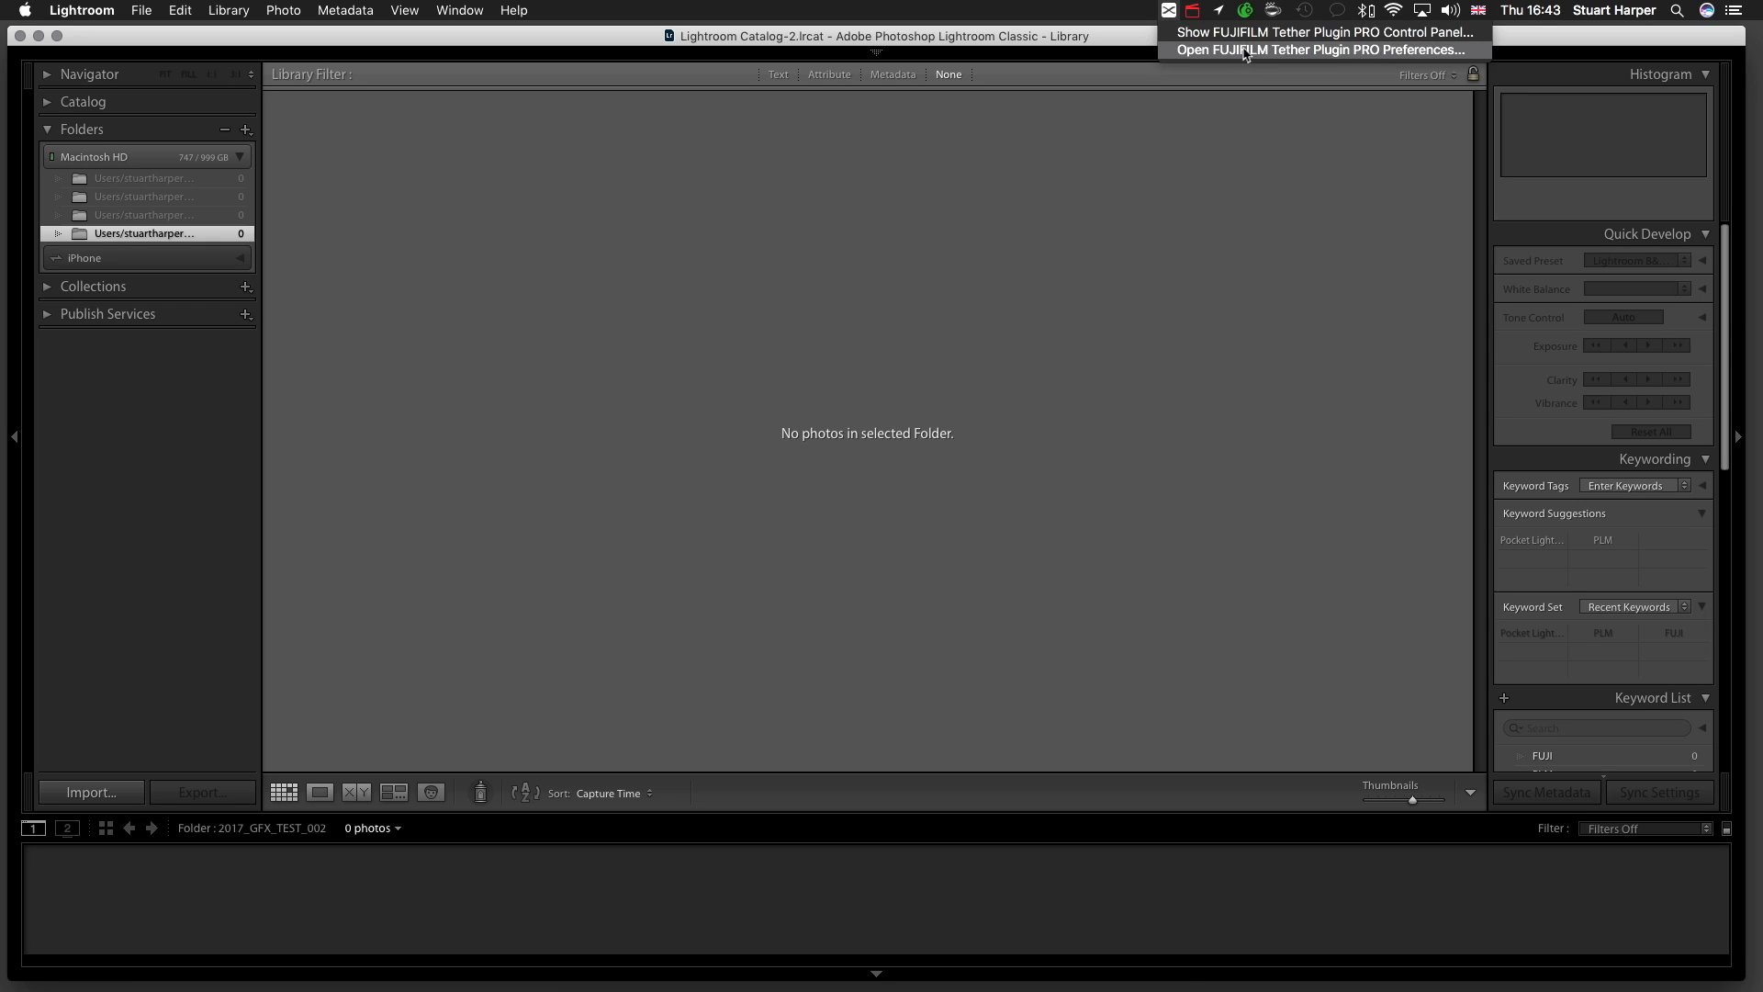
# Check the Automated Shooting save path in plugin preferences and confirm with OK
pyautogui.click(1313, 50)
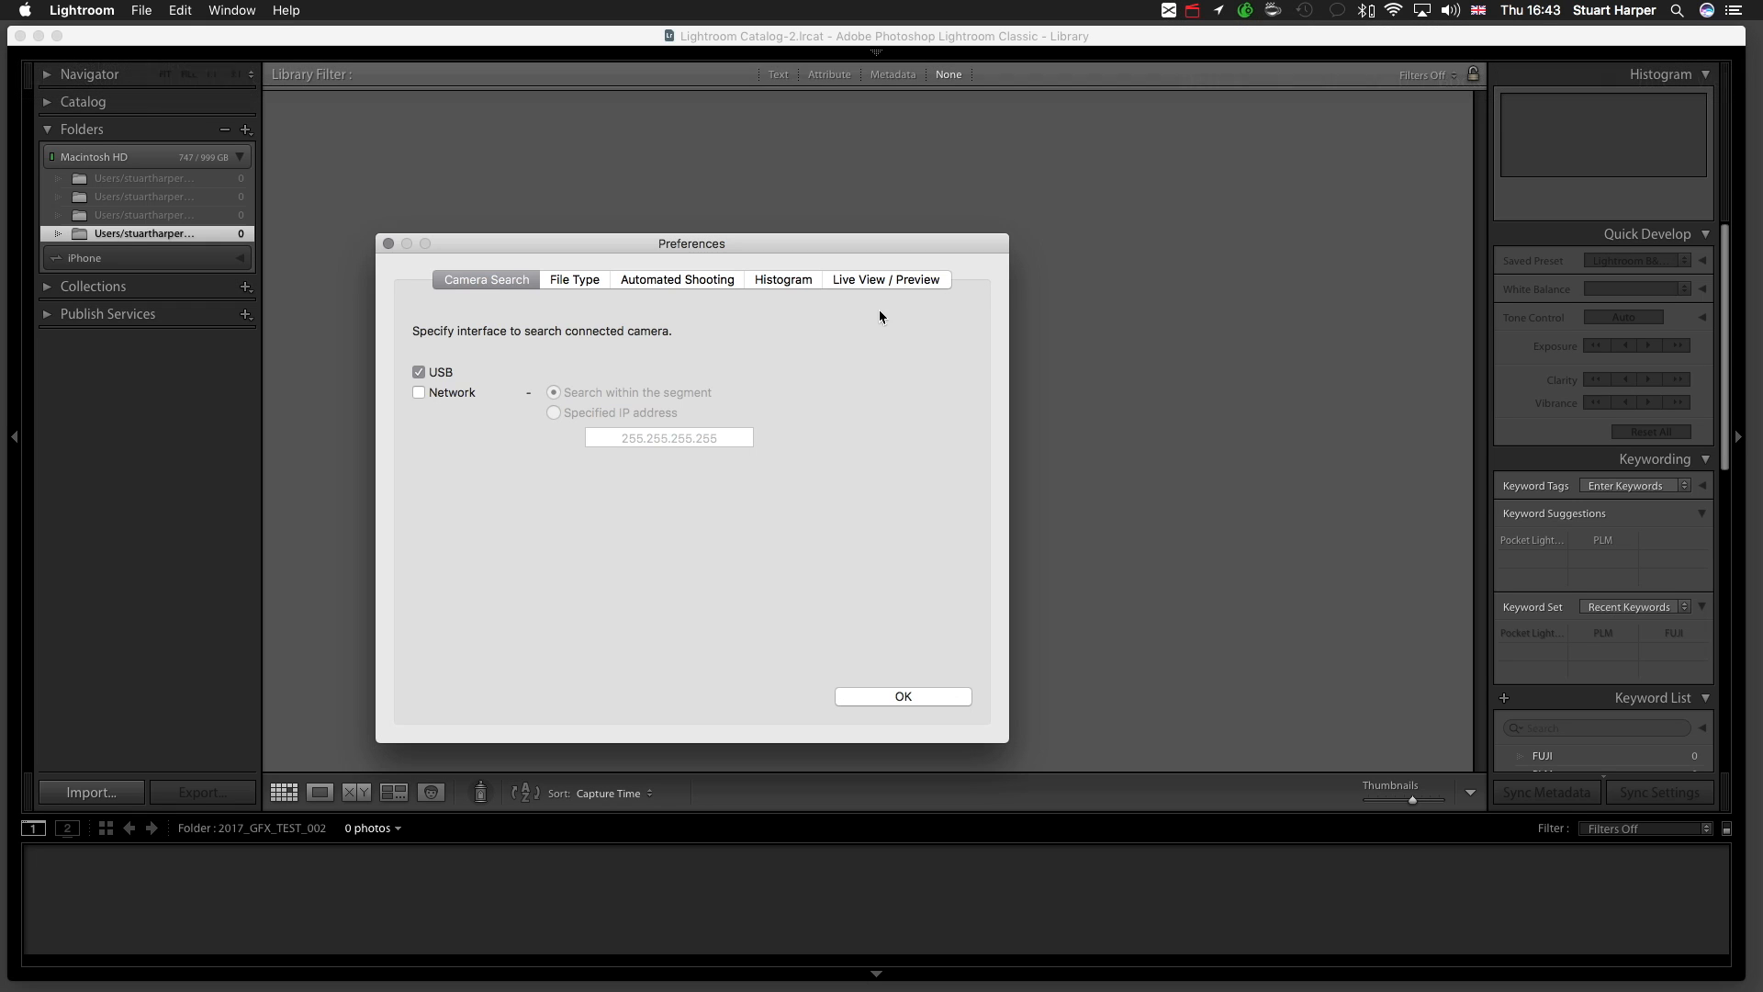
pyautogui.click(677, 280)
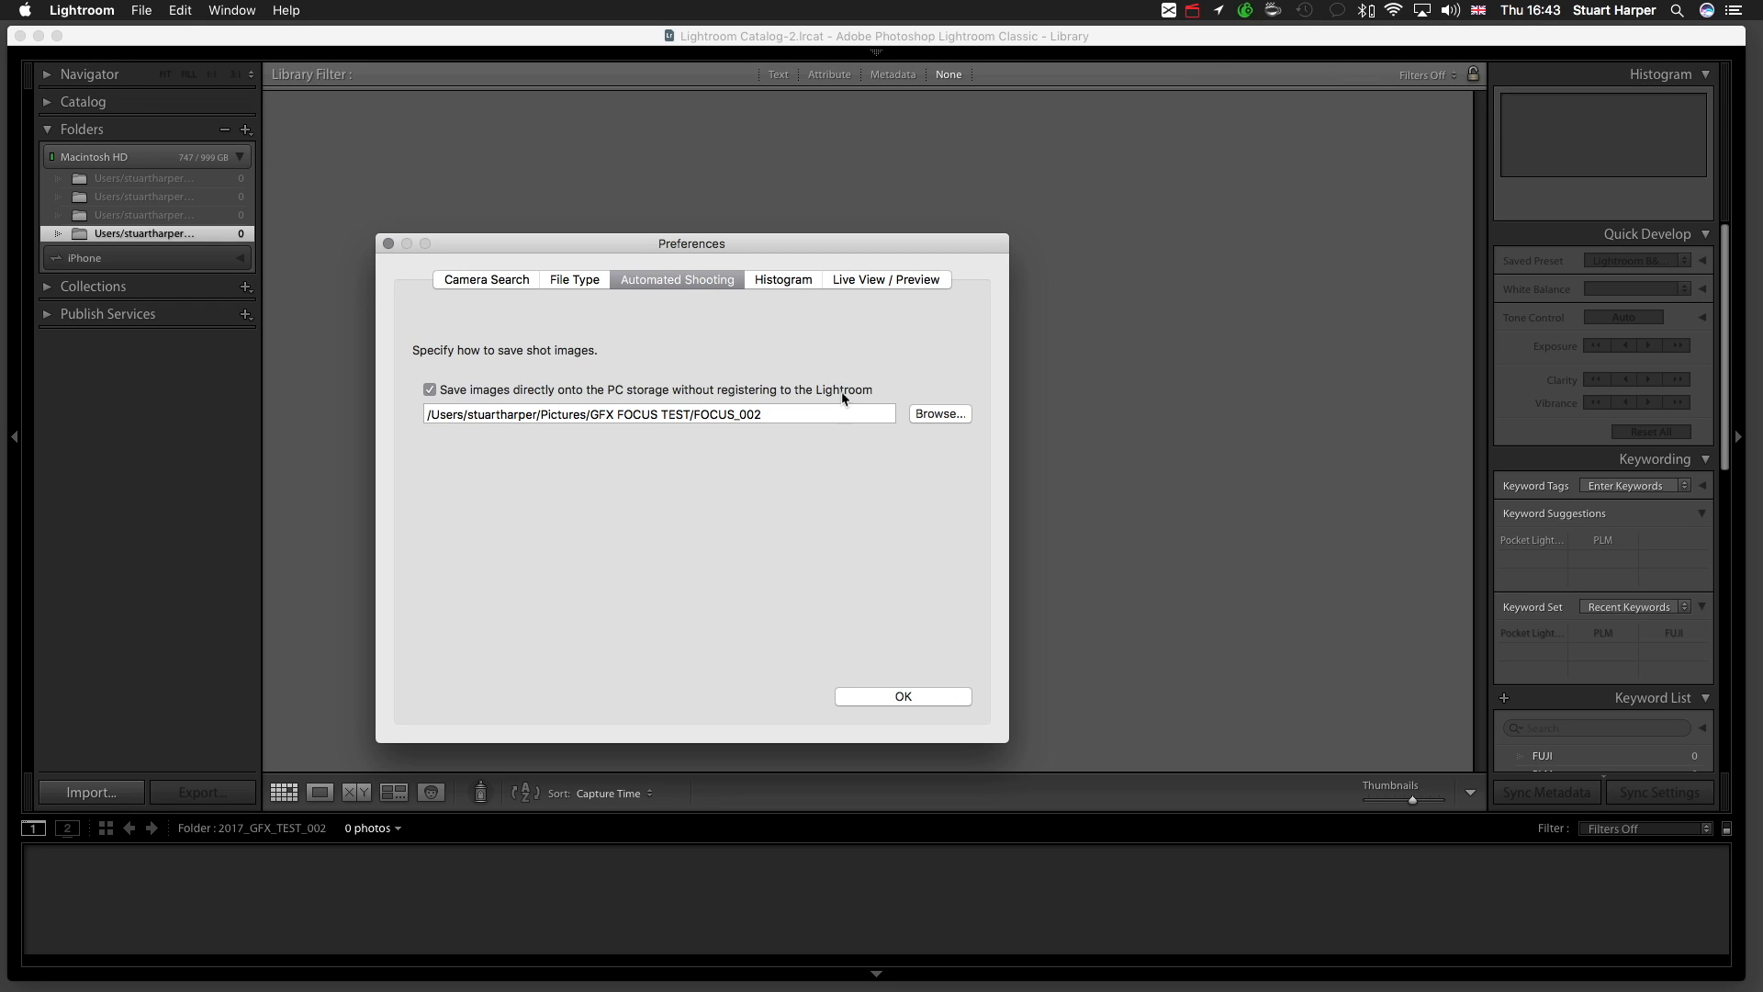
pyautogui.moveTo(691, 242); pyautogui.dragTo(818, 199)
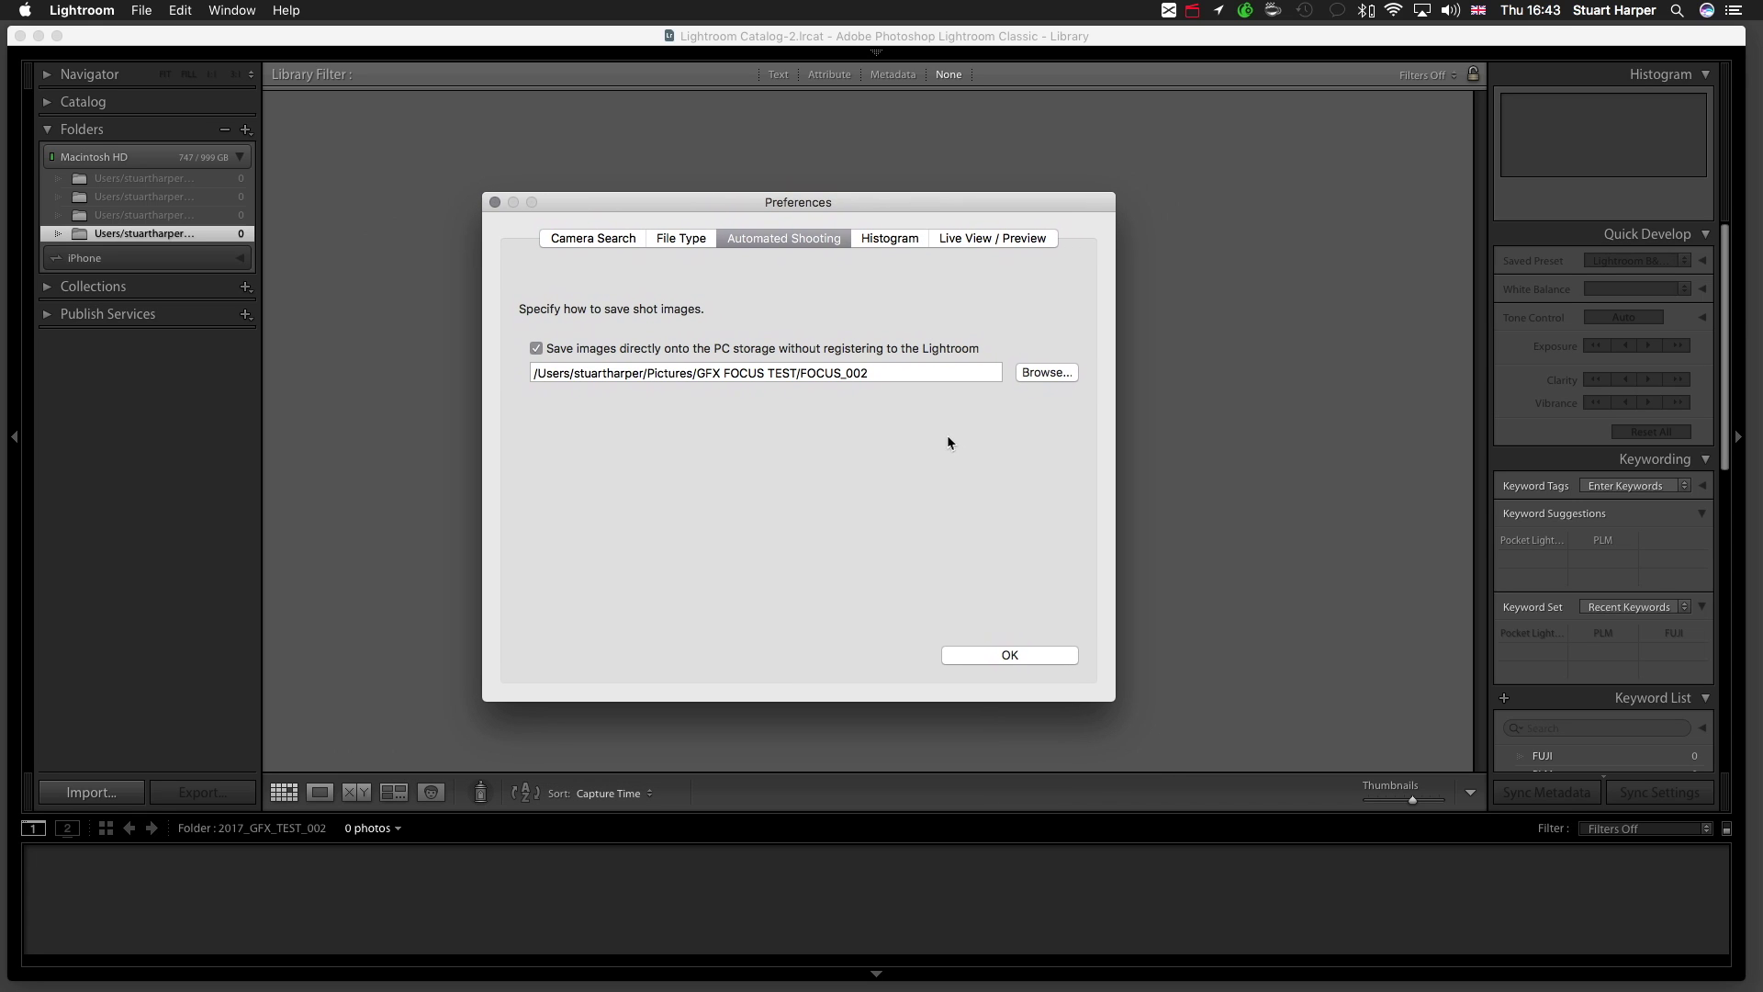
pyautogui.moveTo(963, 432)
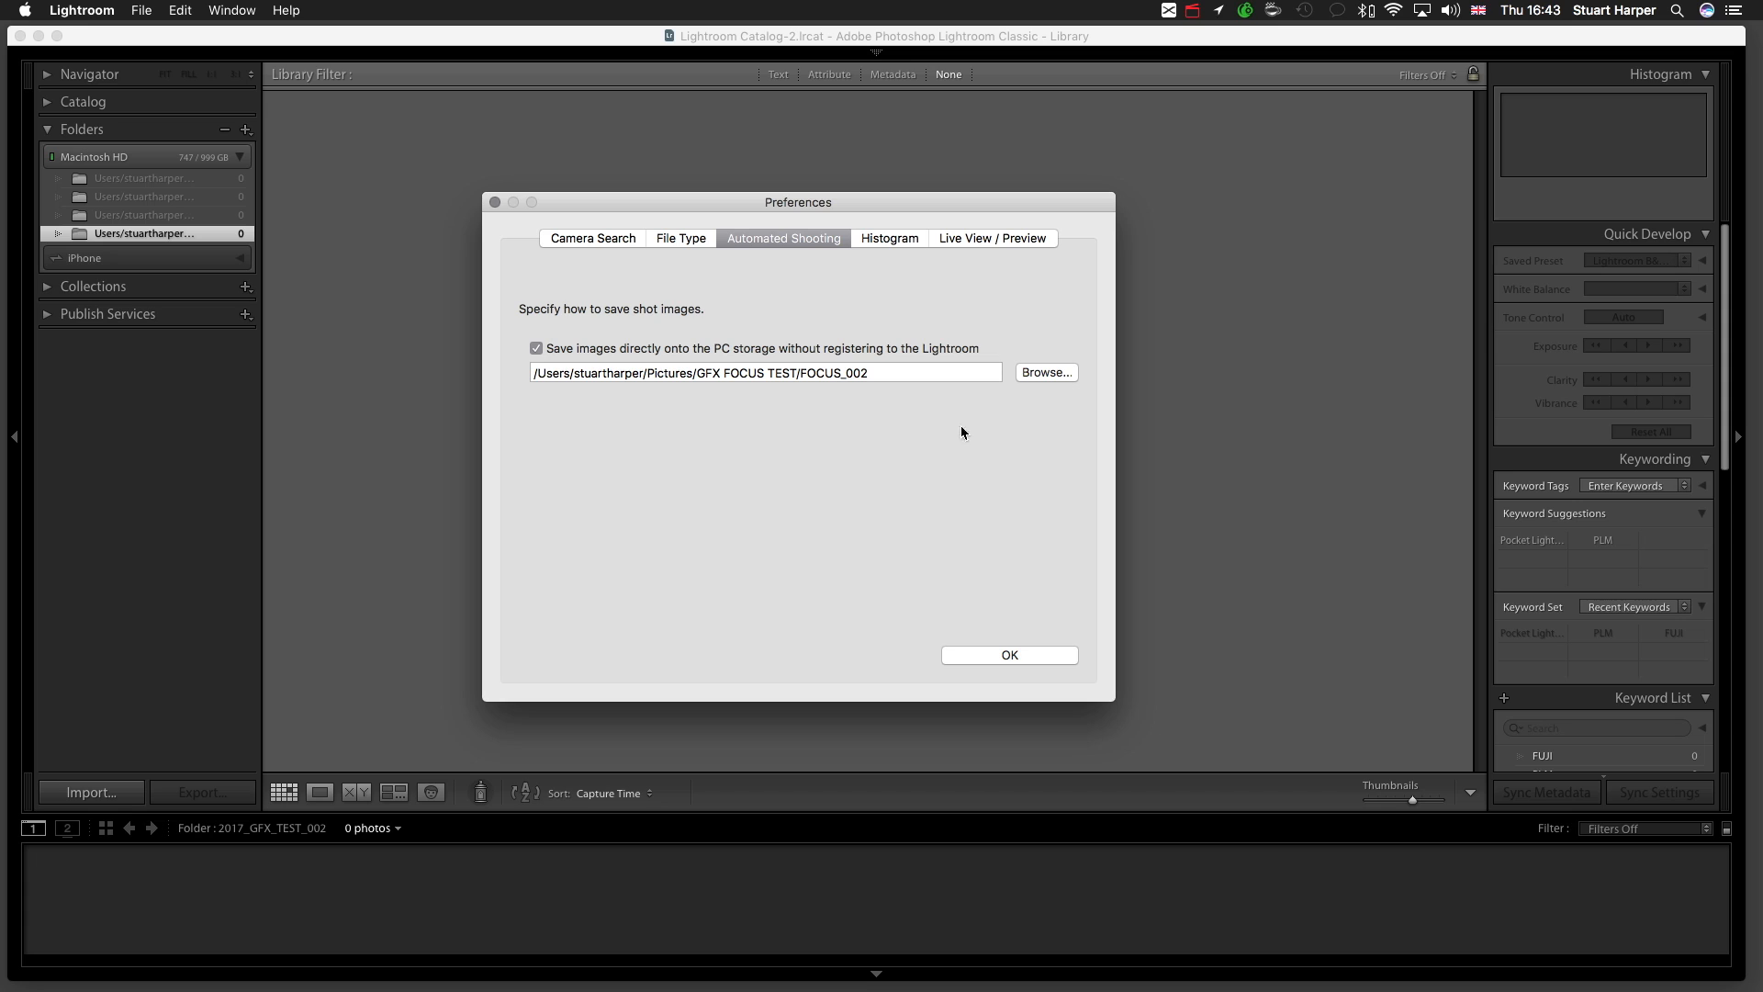
pyautogui.moveTo(975, 416)
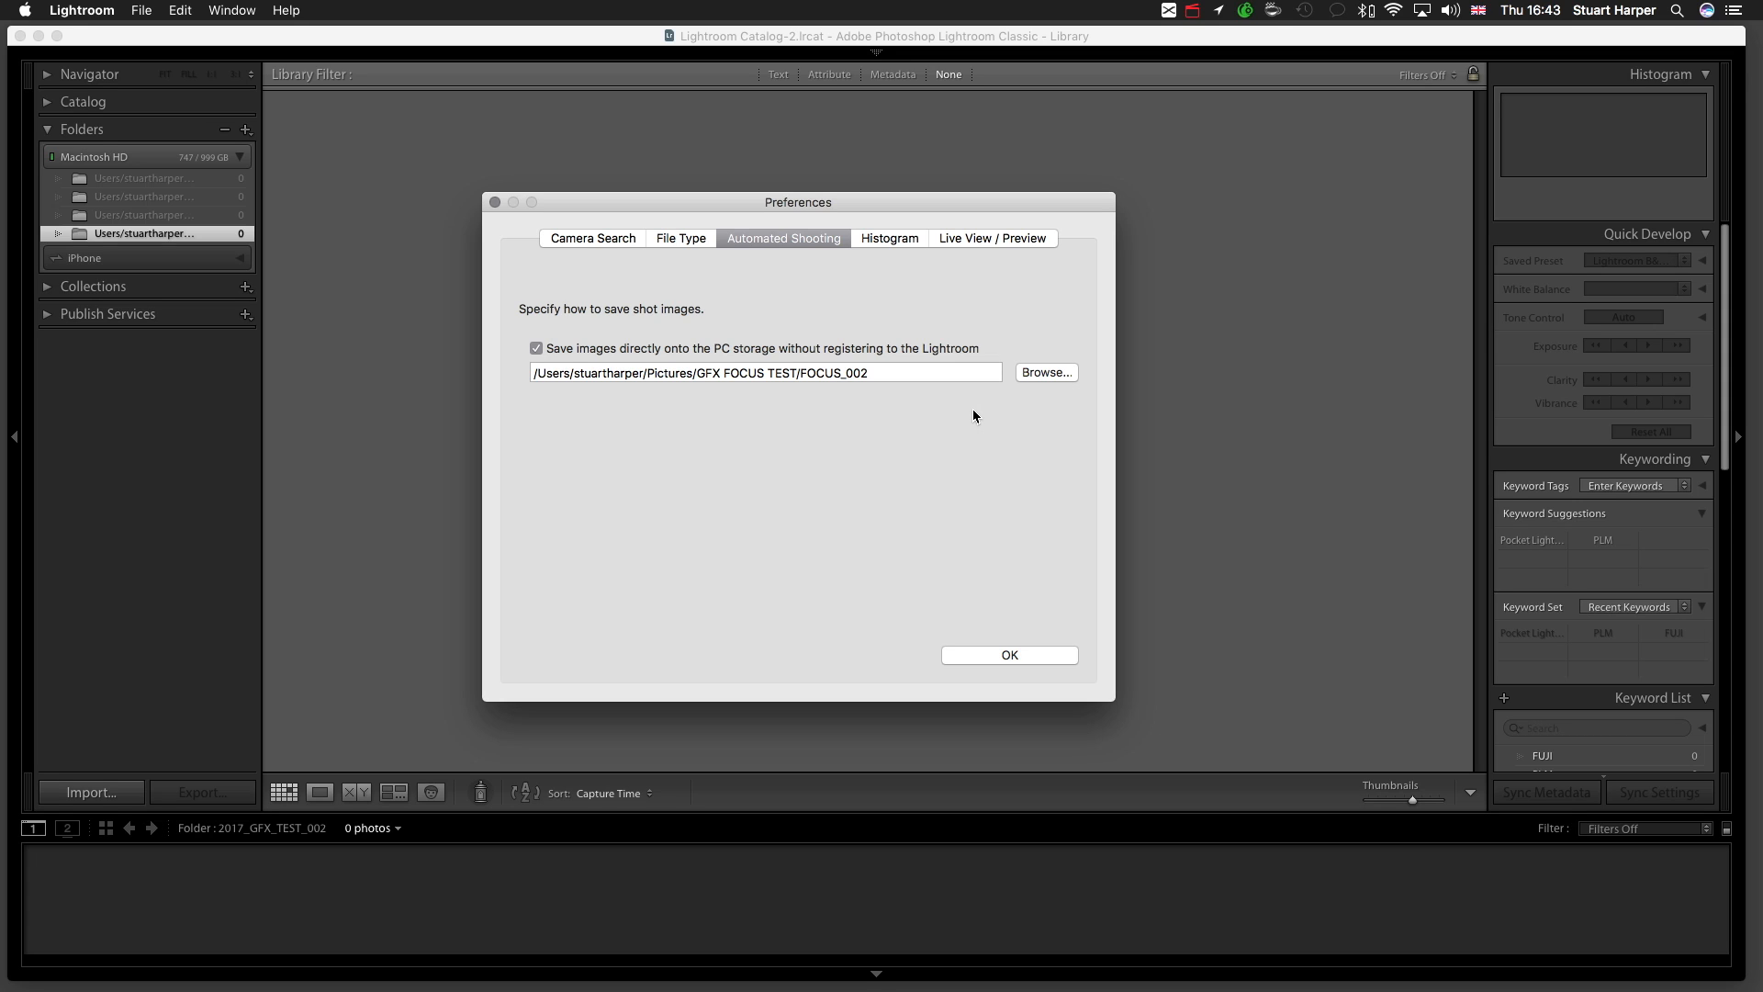
pyautogui.moveTo(925, 229)
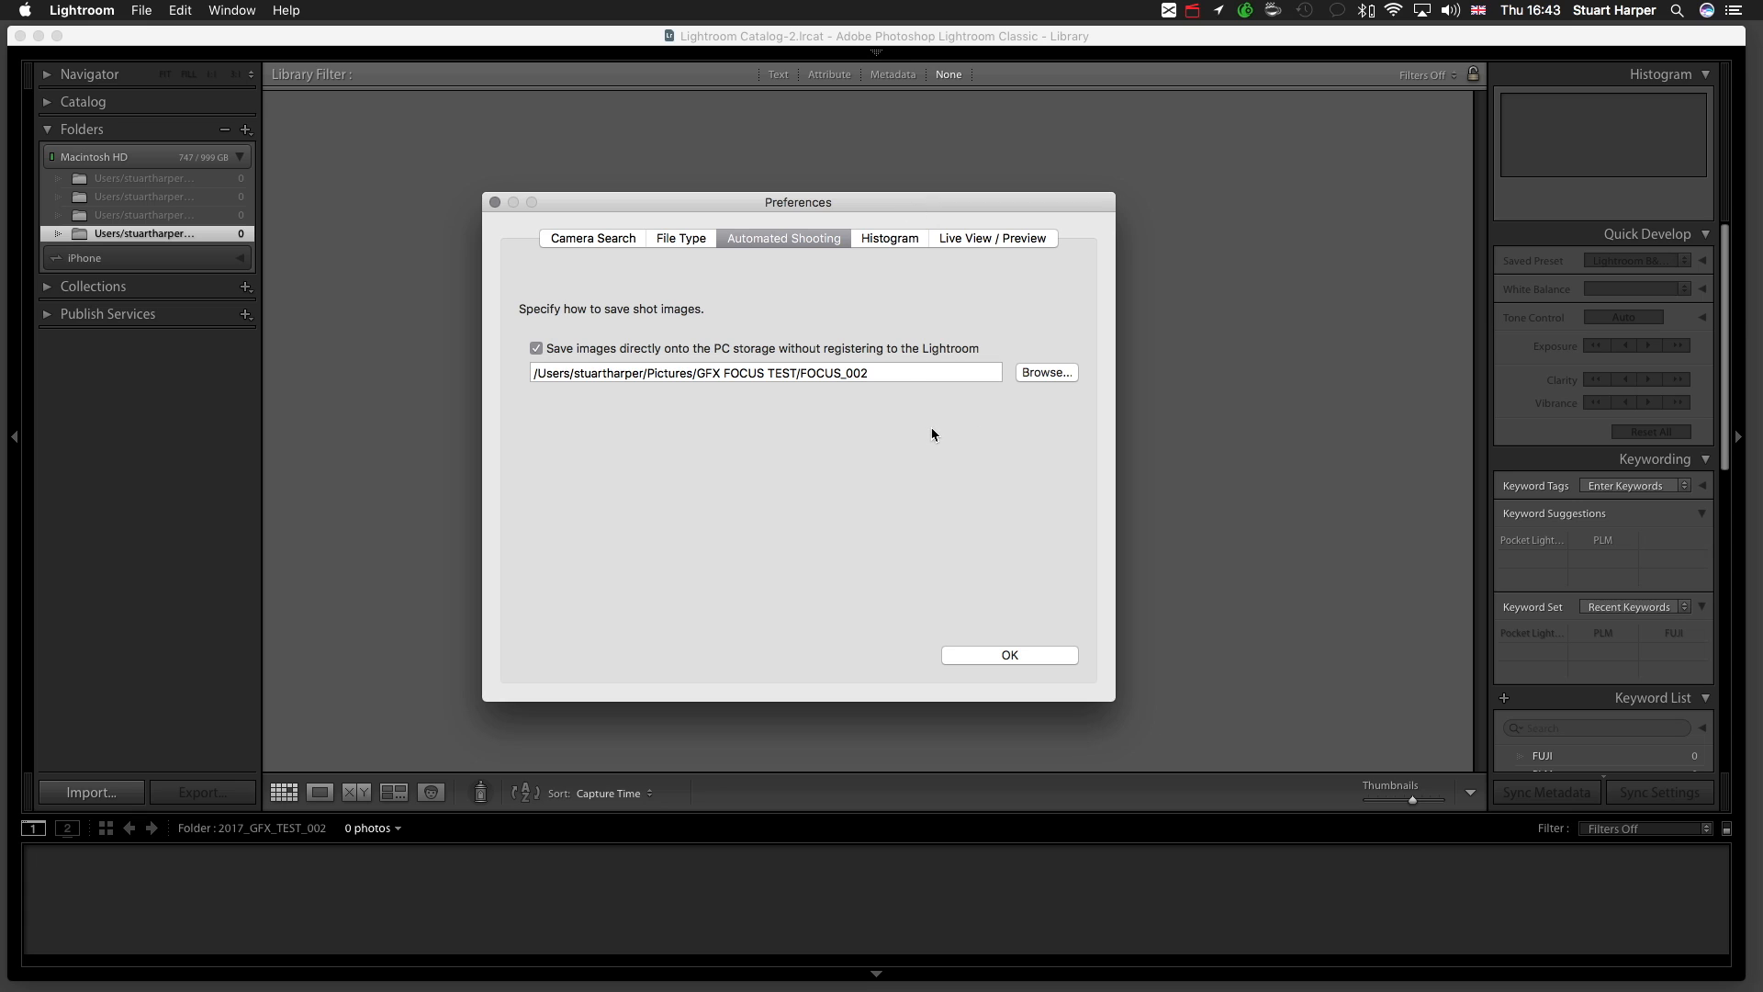
pyautogui.moveTo(805, 461)
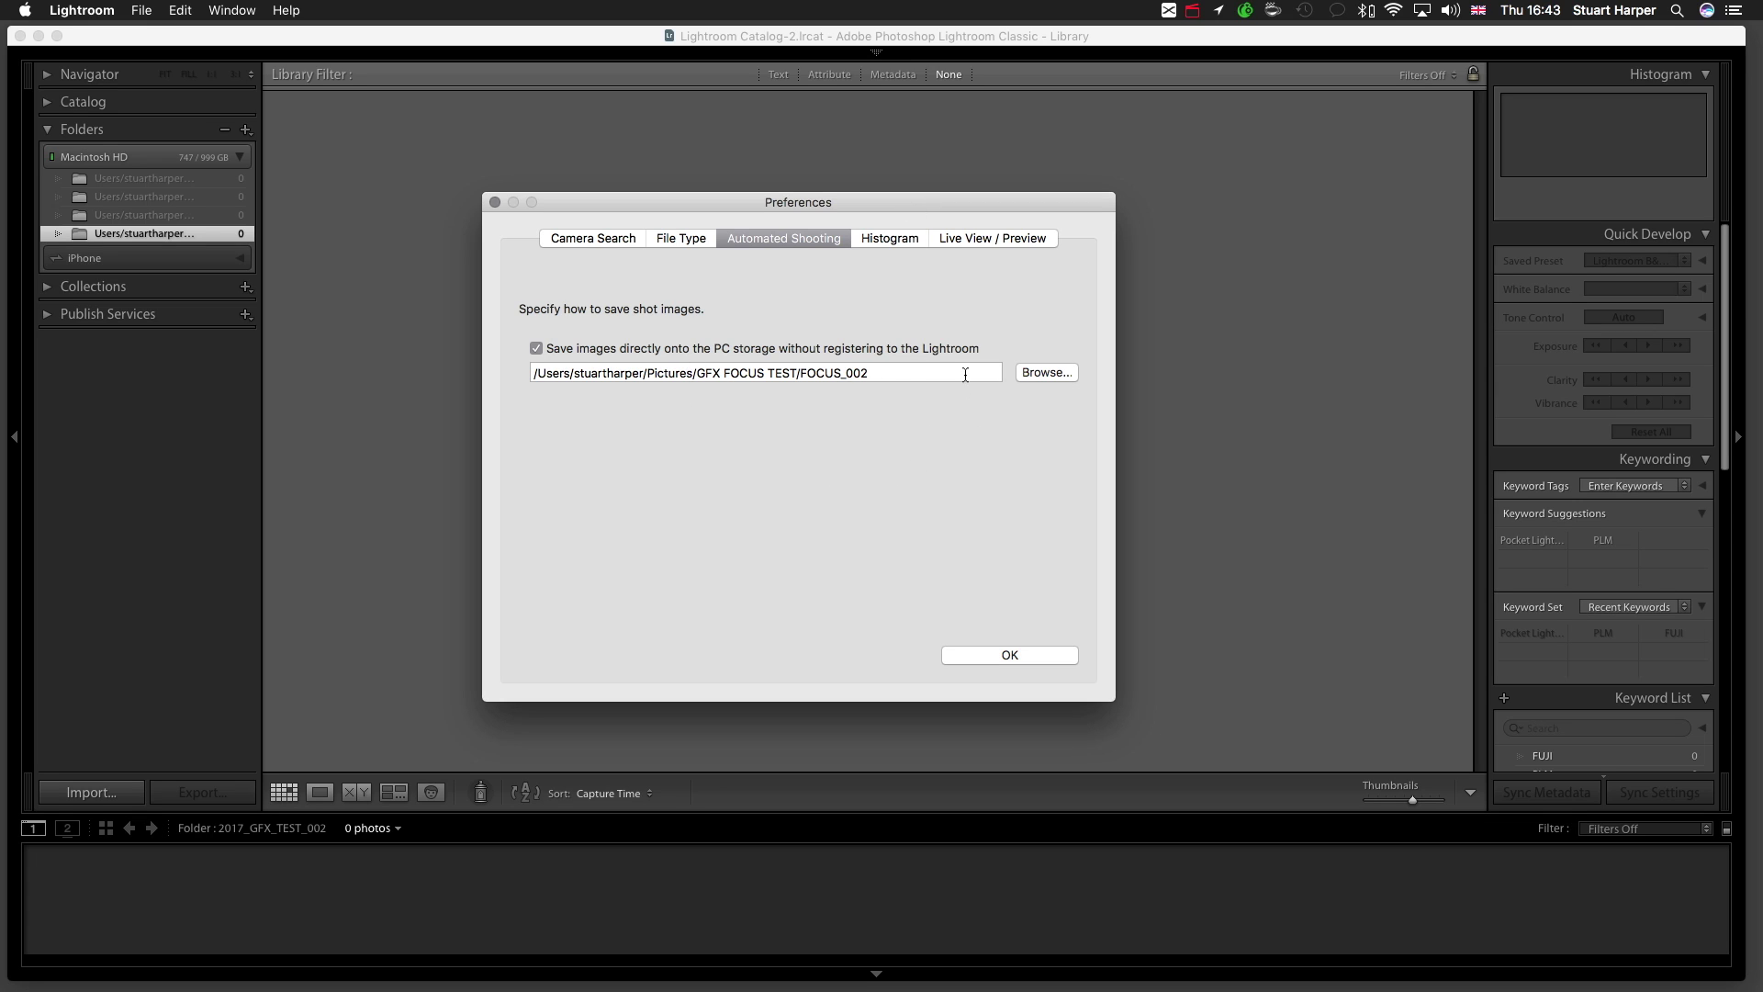
pyautogui.moveTo(943, 688)
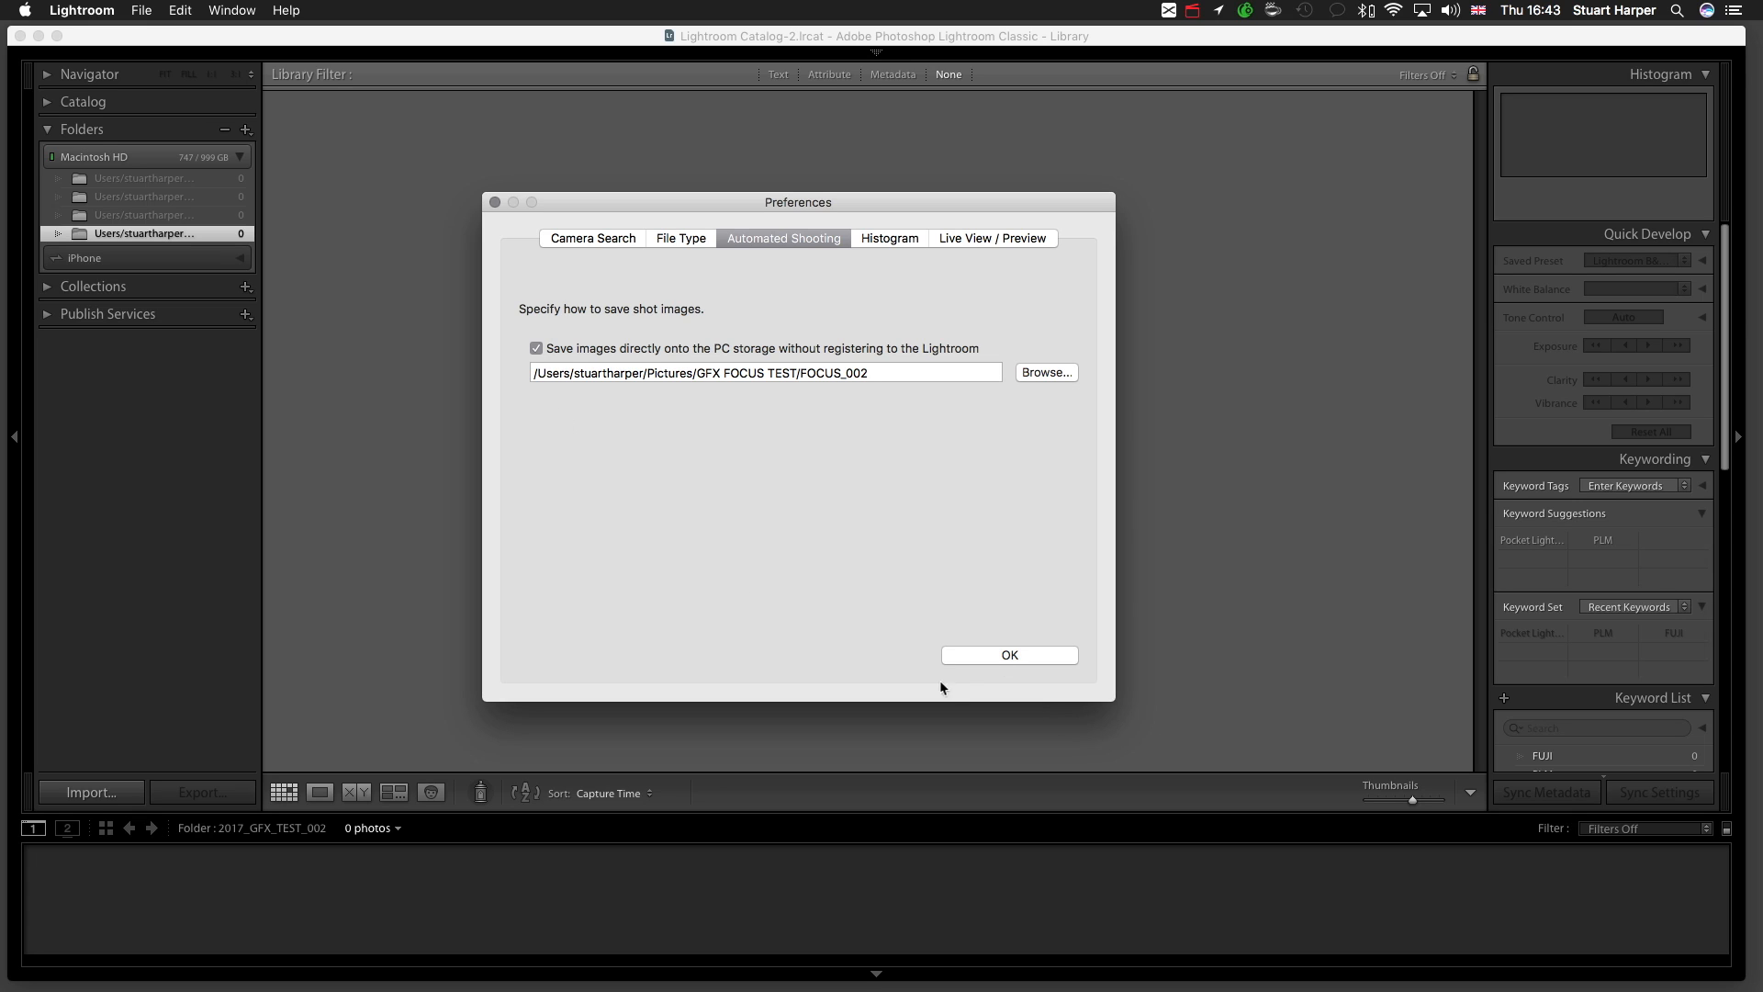
pyautogui.click(1009, 655)
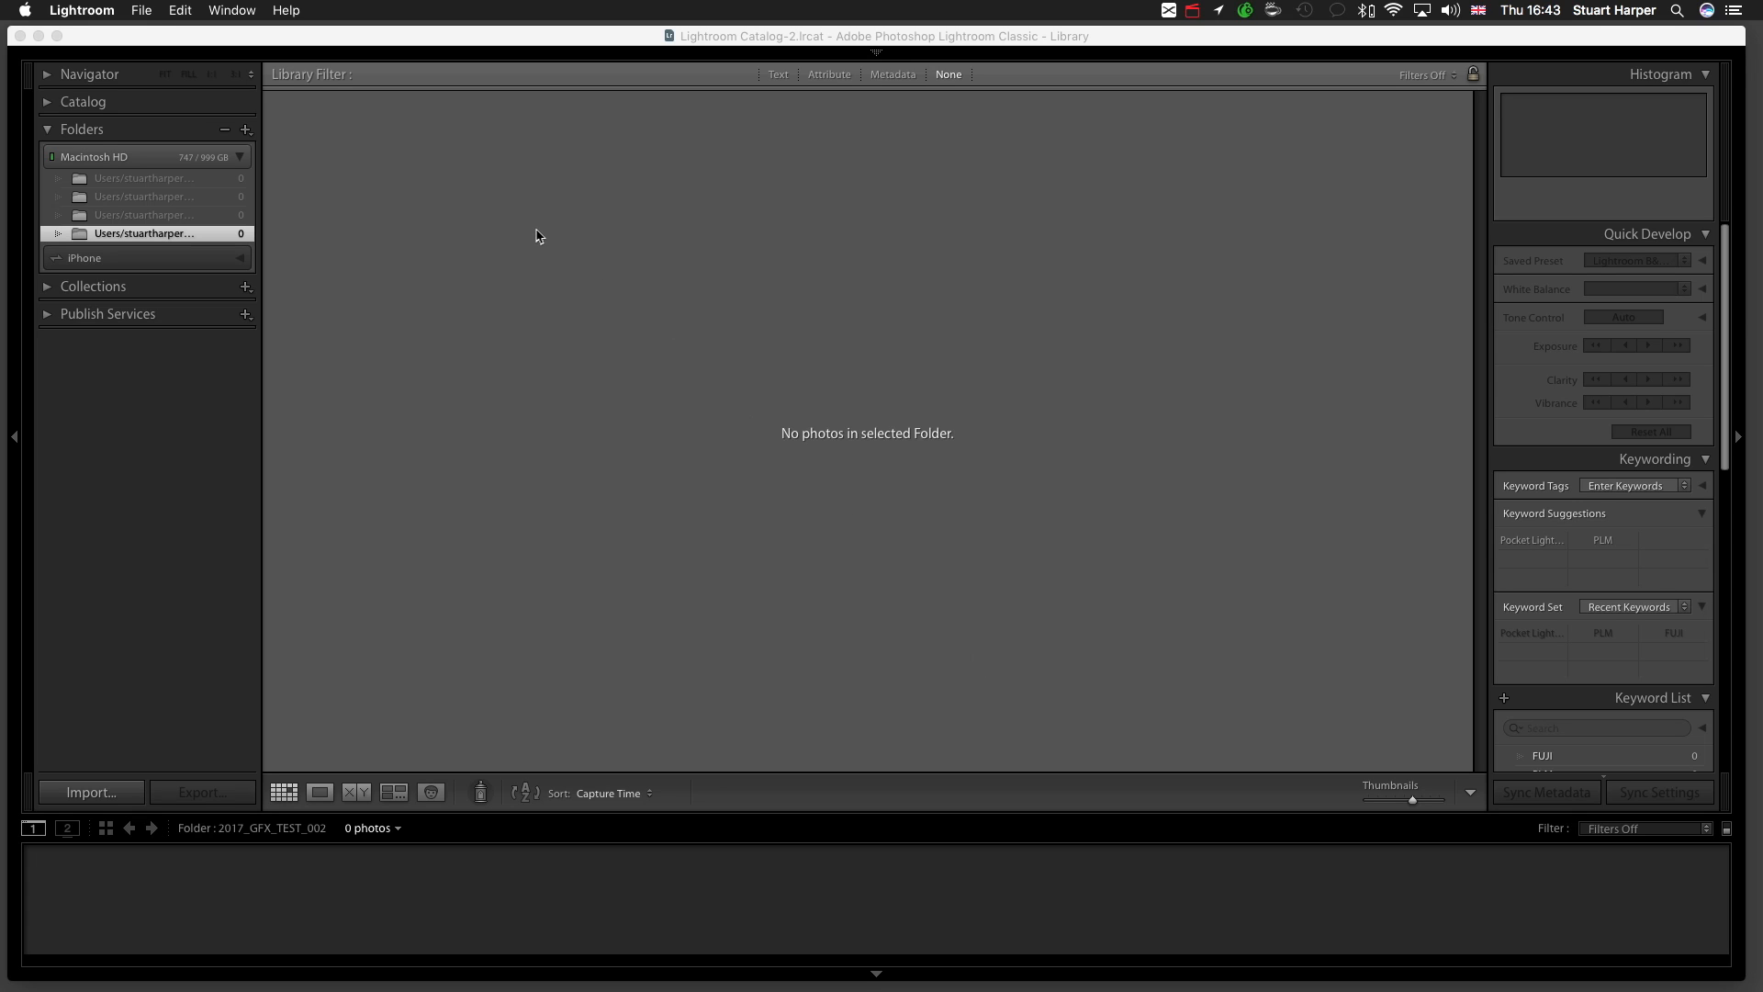
# Open the FUJIFILM Tether Plugin PRO Control Panel for the GFX 50S
pyautogui.click(1168, 10)
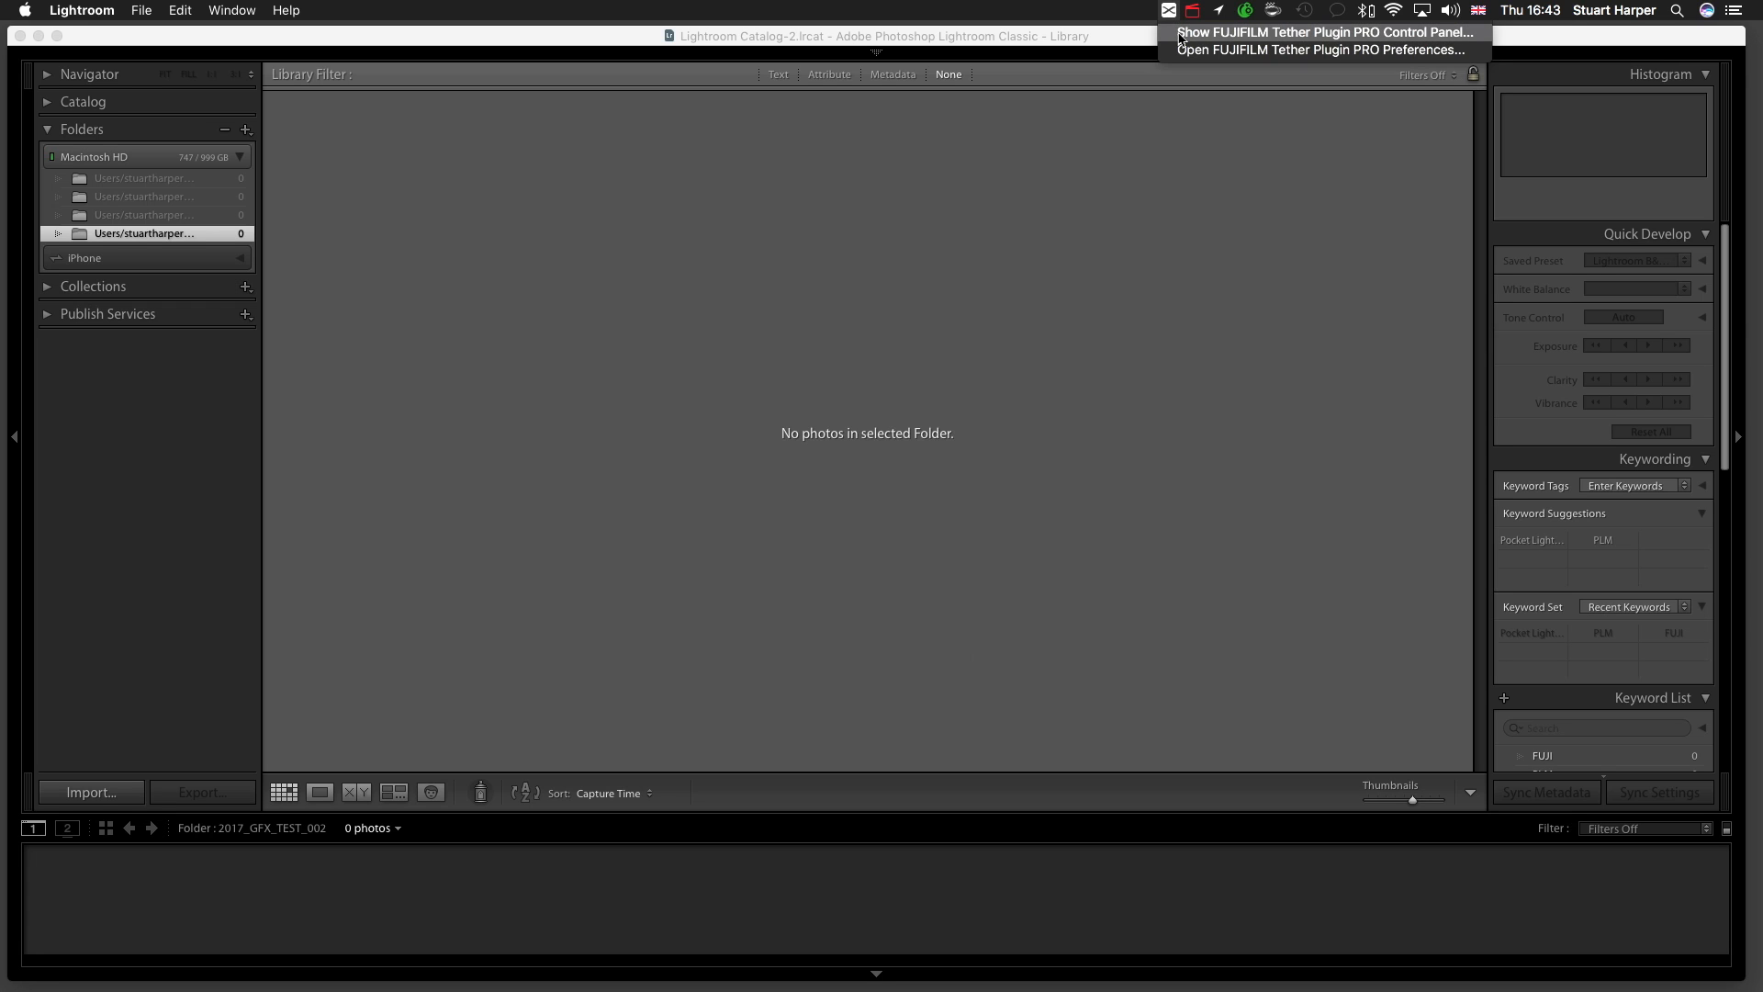
pyautogui.click(1326, 31)
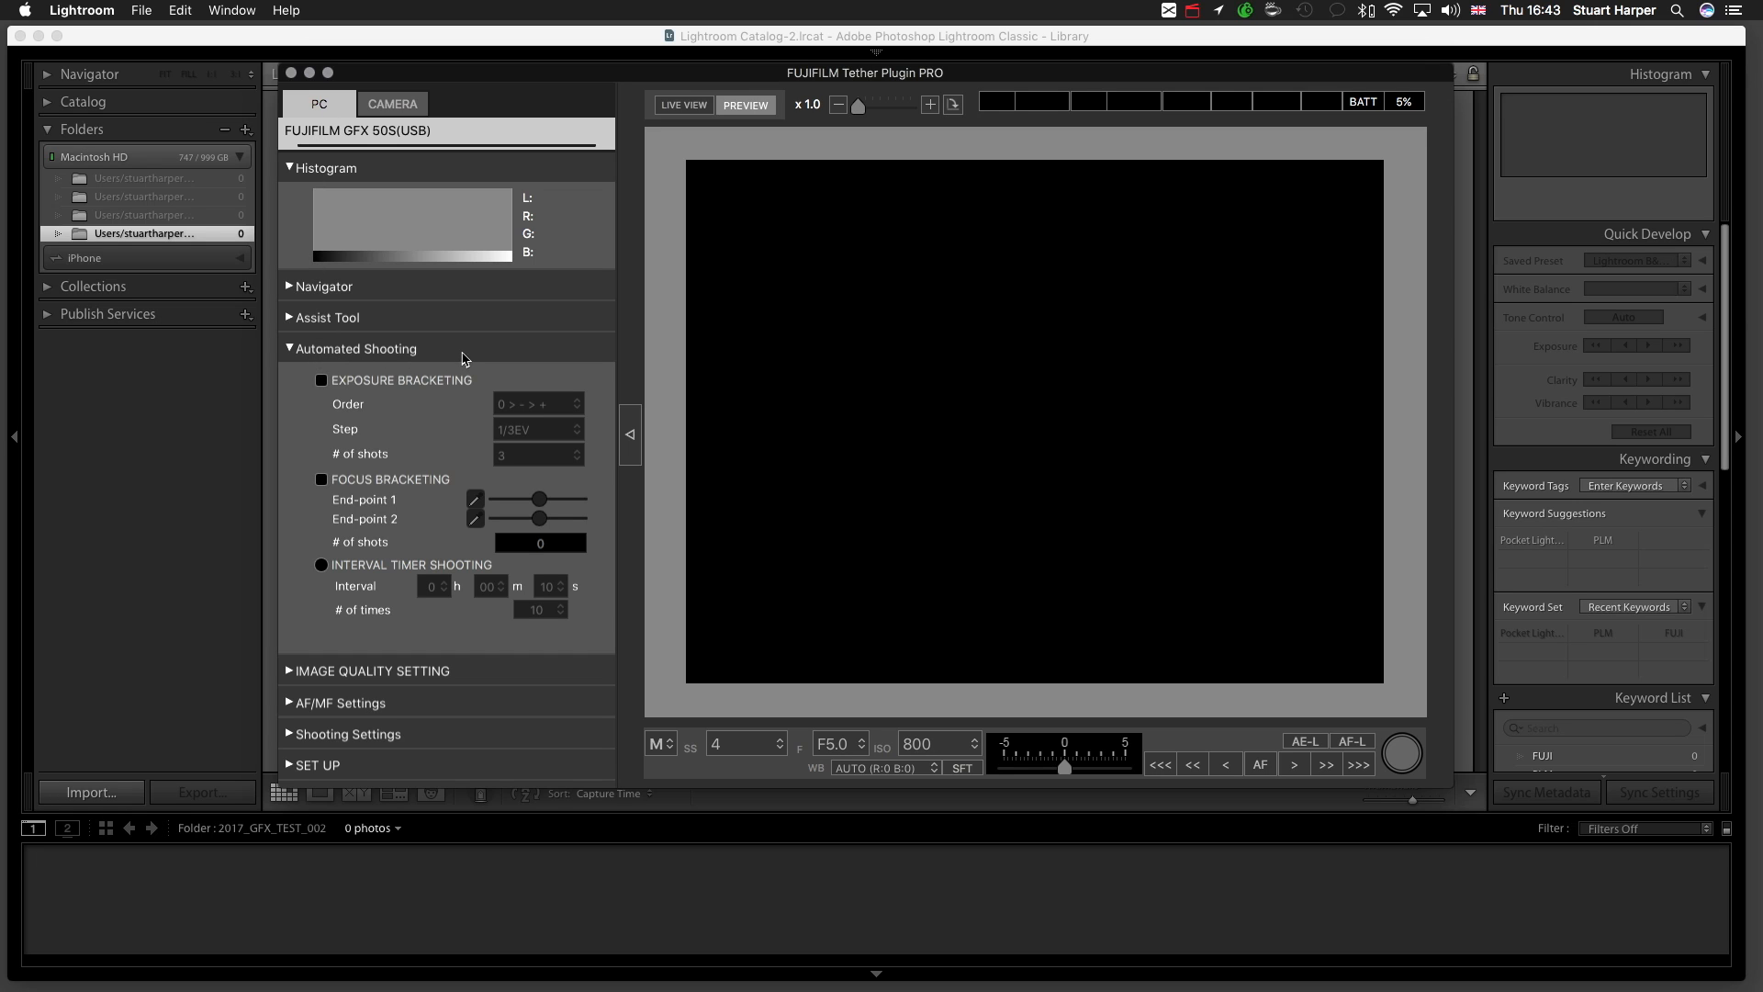
pyautogui.moveTo(685, 110)
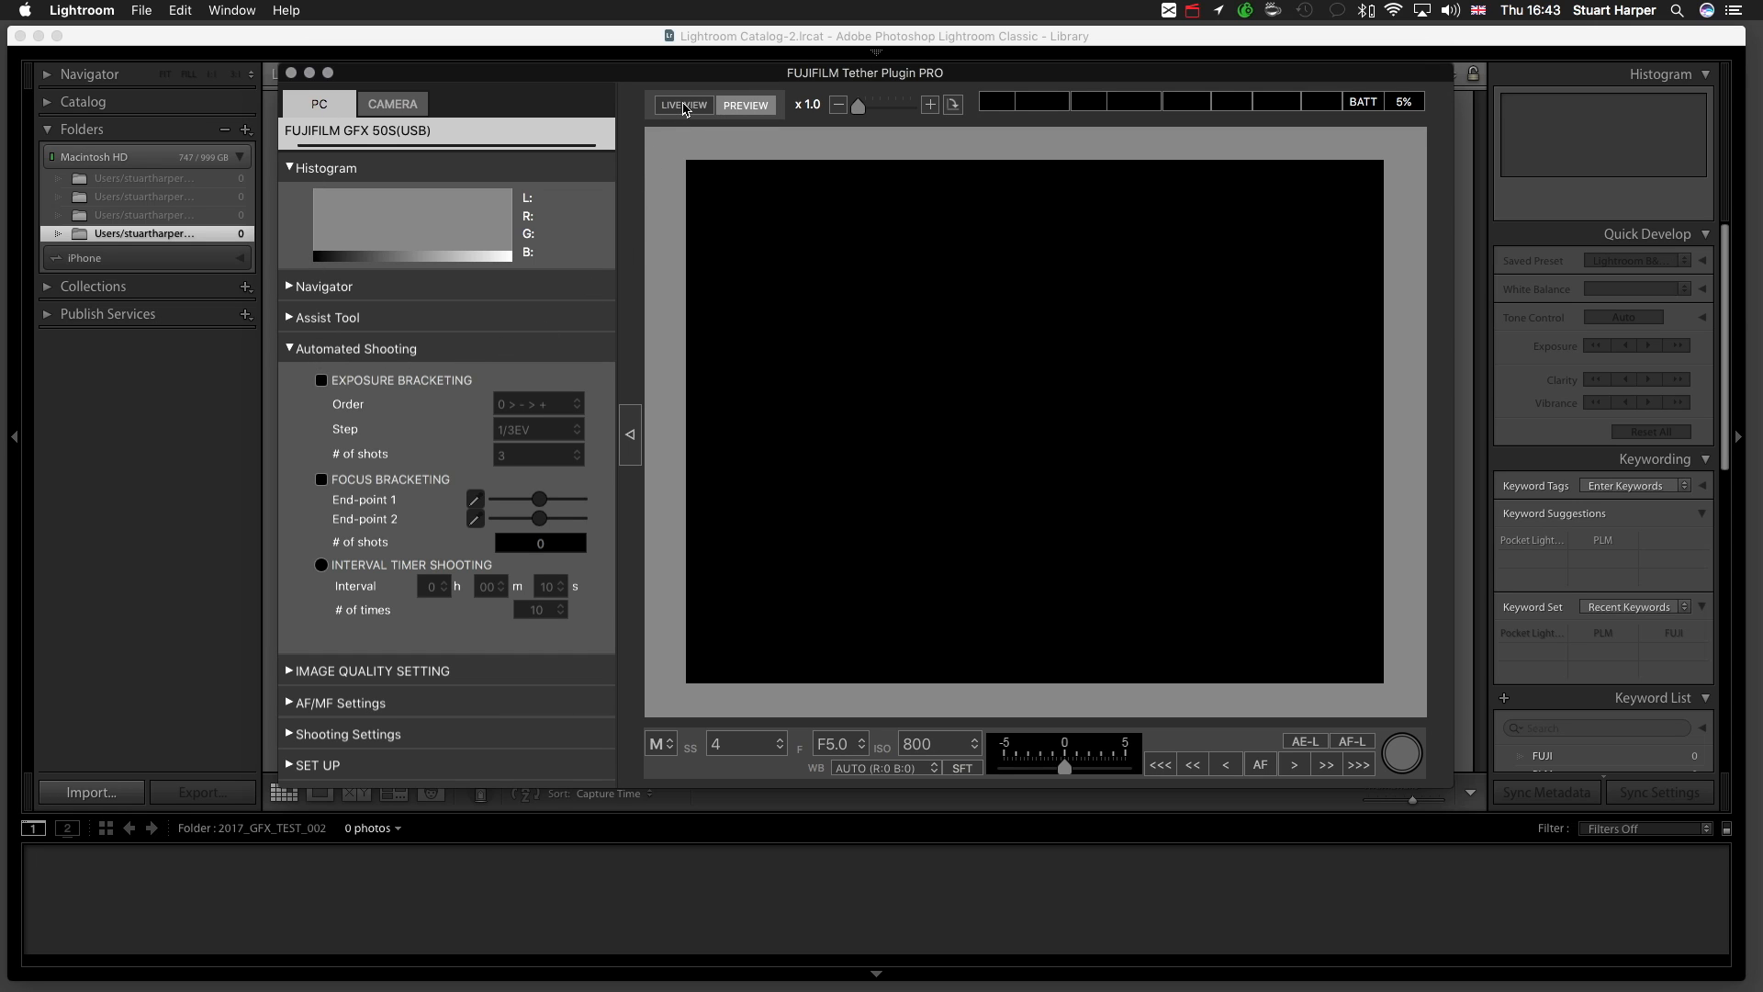
# Start LIVE VIEW to see the colour checker chart with a live histogram
pyautogui.click(683, 105)
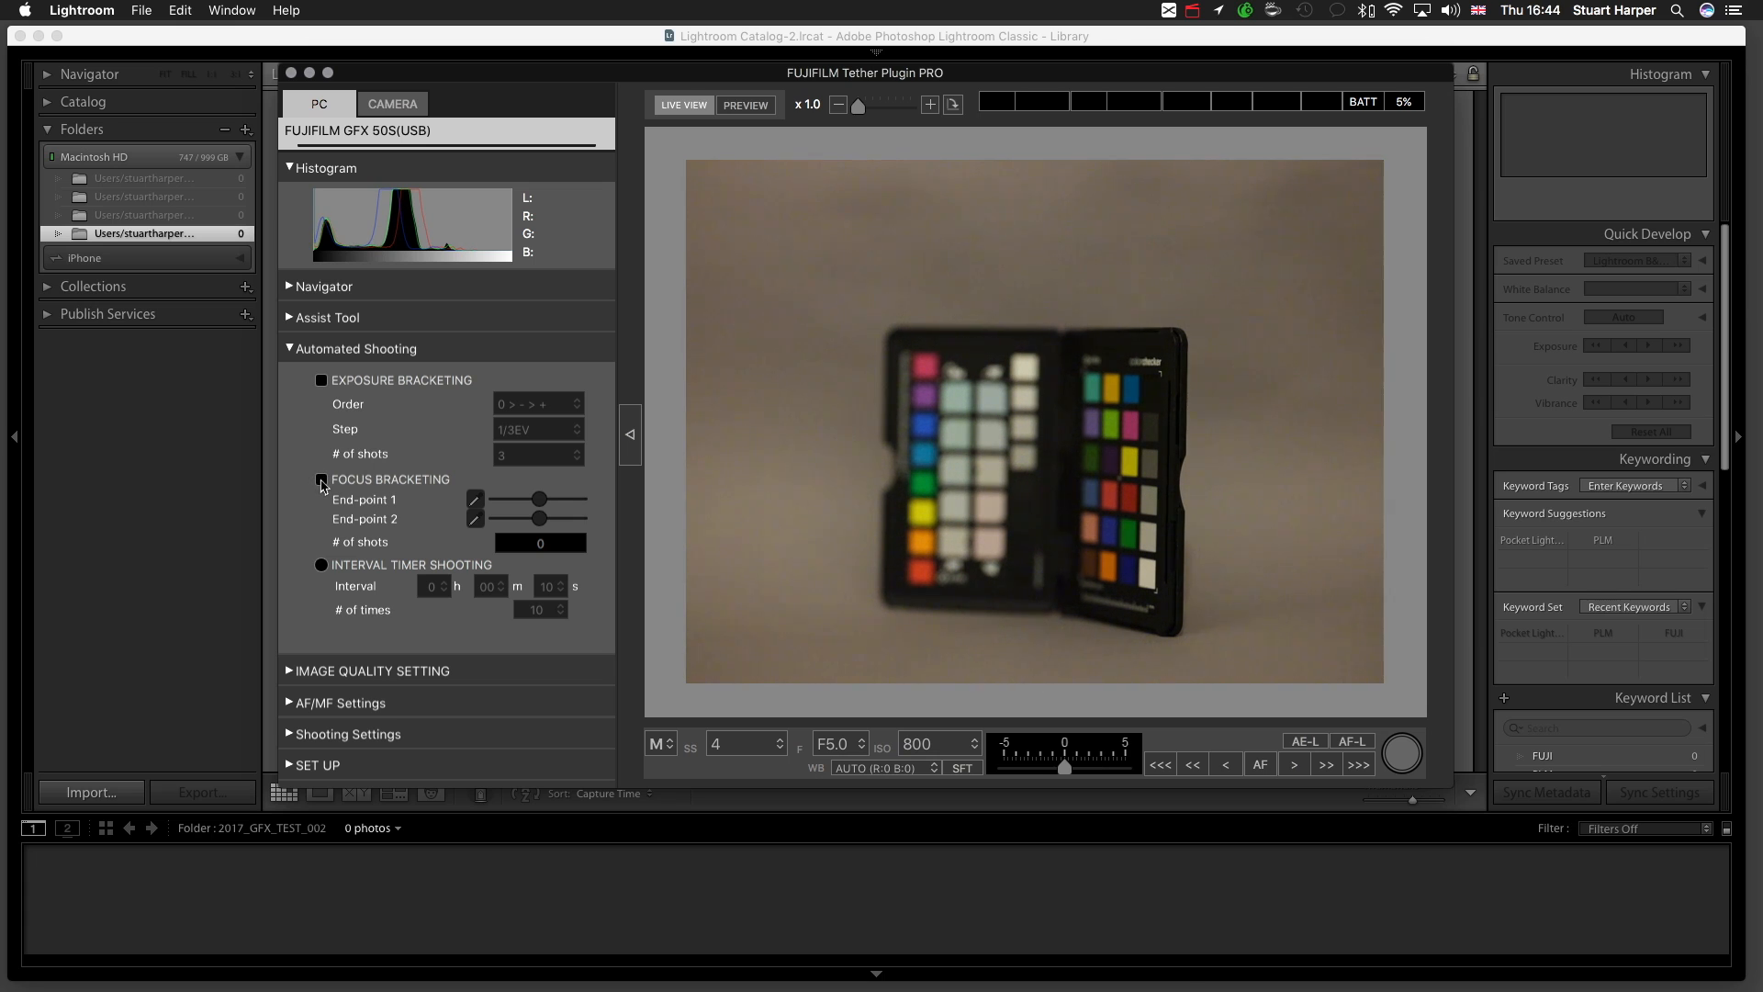
# Enable focus bracketing for 31 shots and fire the shutter to capture the stack
pyautogui.click(320, 479)
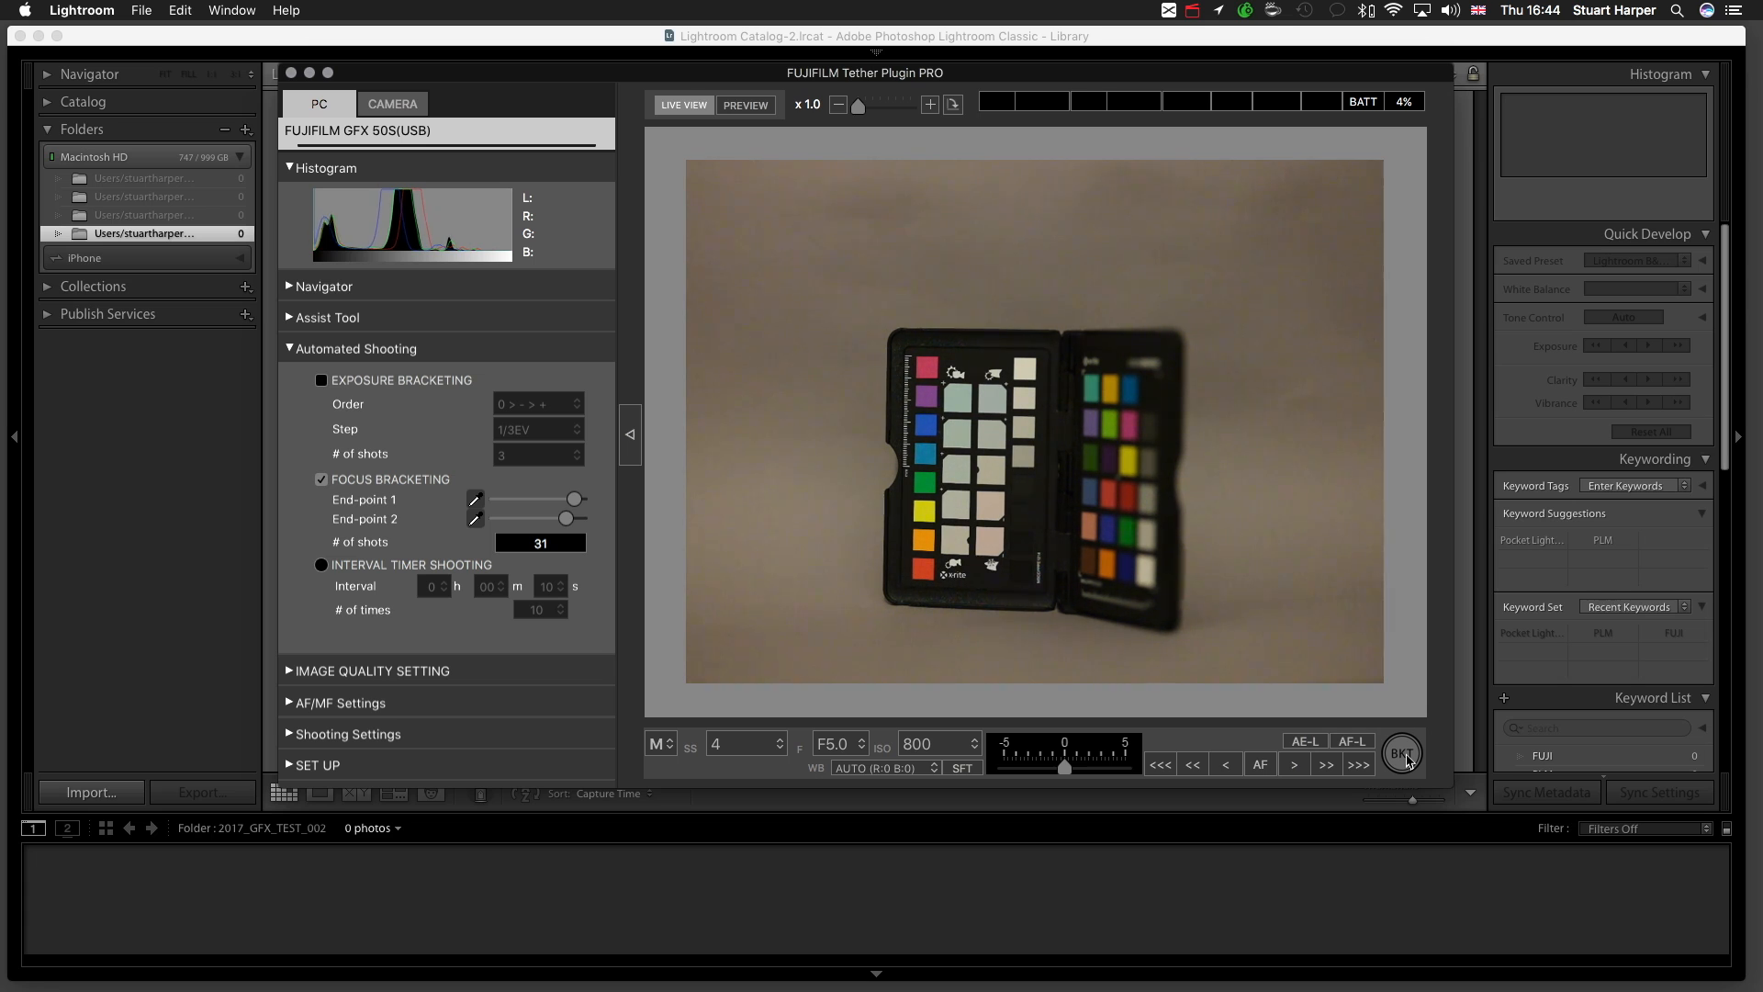
pyautogui.click(1401, 753)
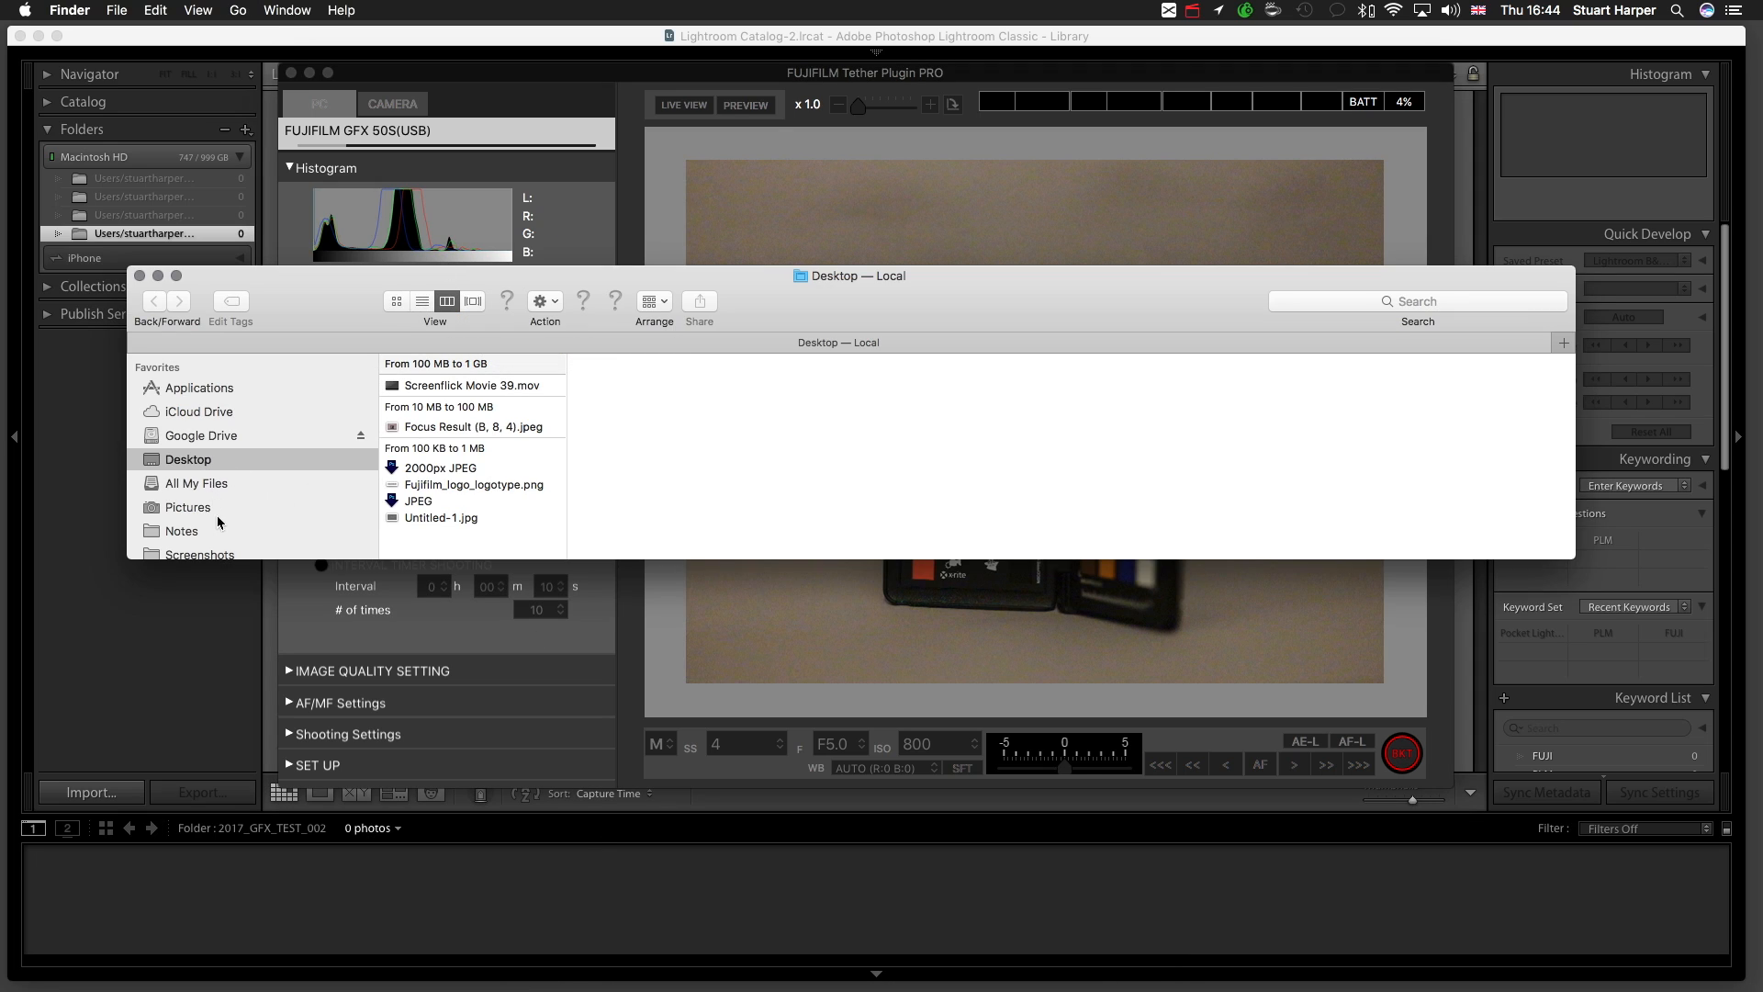
# Navigate Pictures > GFX FOCUS TEST > FOCUS_002 to view DSCF0059 JPEG and RAF
pyautogui.click(187, 507)
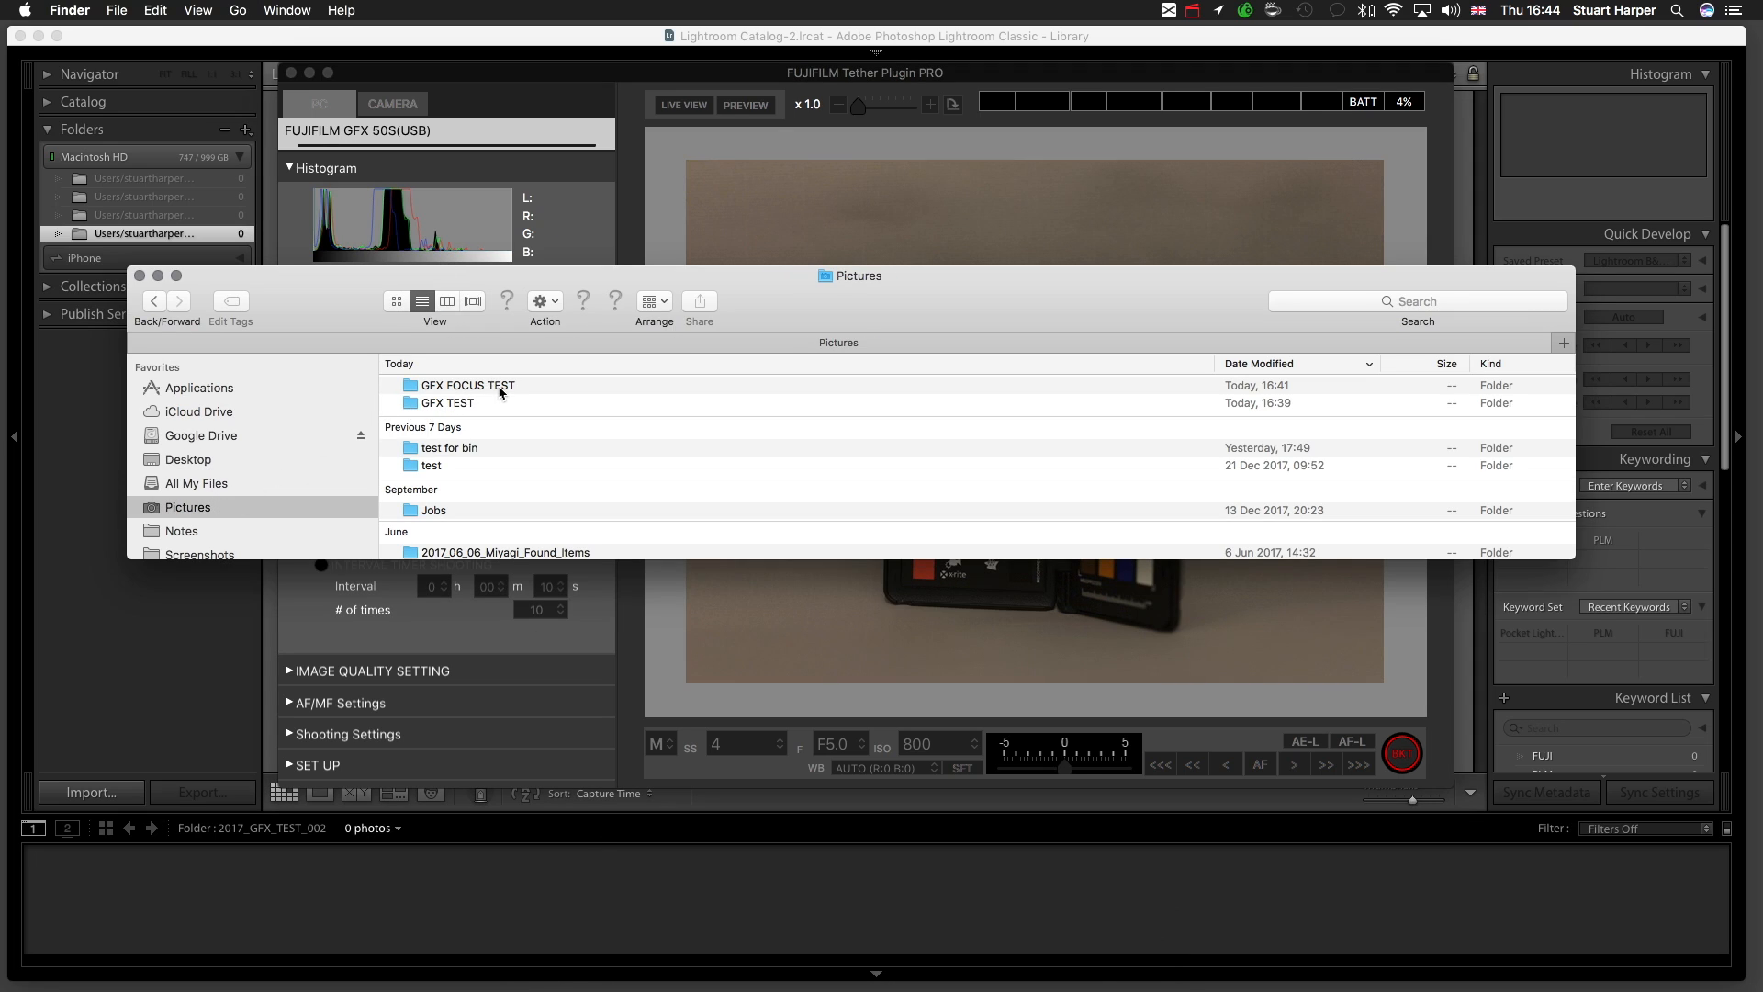
pyautogui.doubleClick(467, 385)
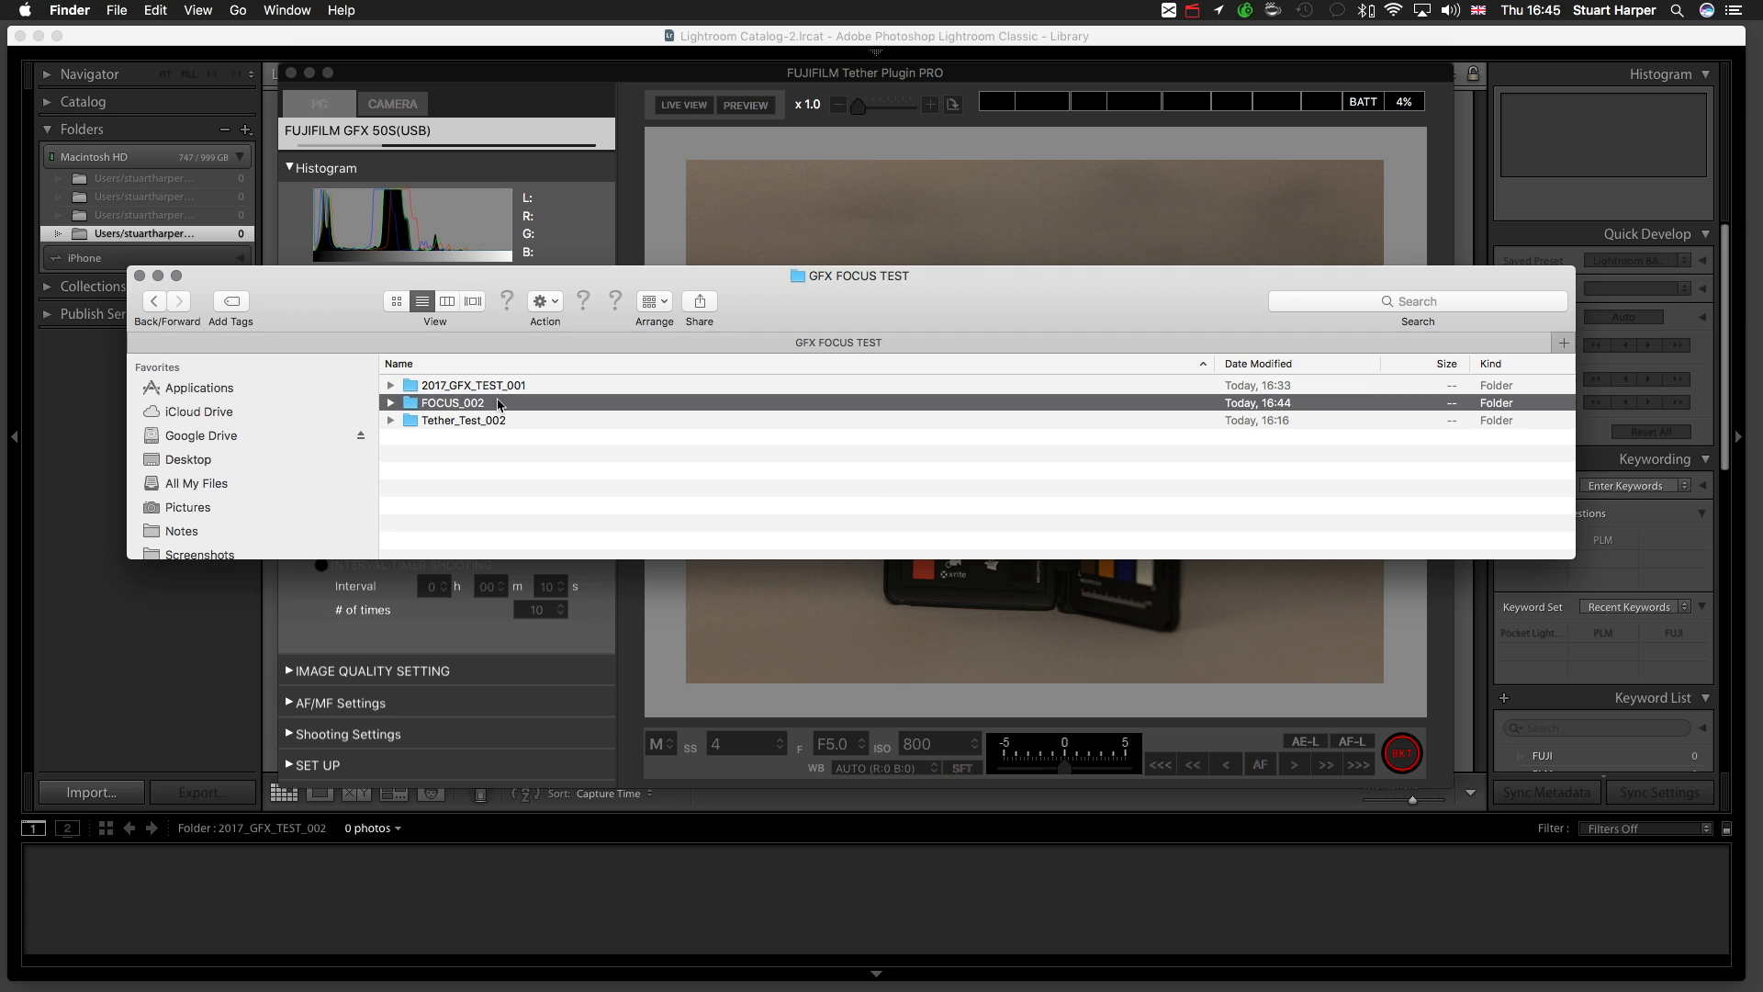
pyautogui.doubleClick(452, 402)
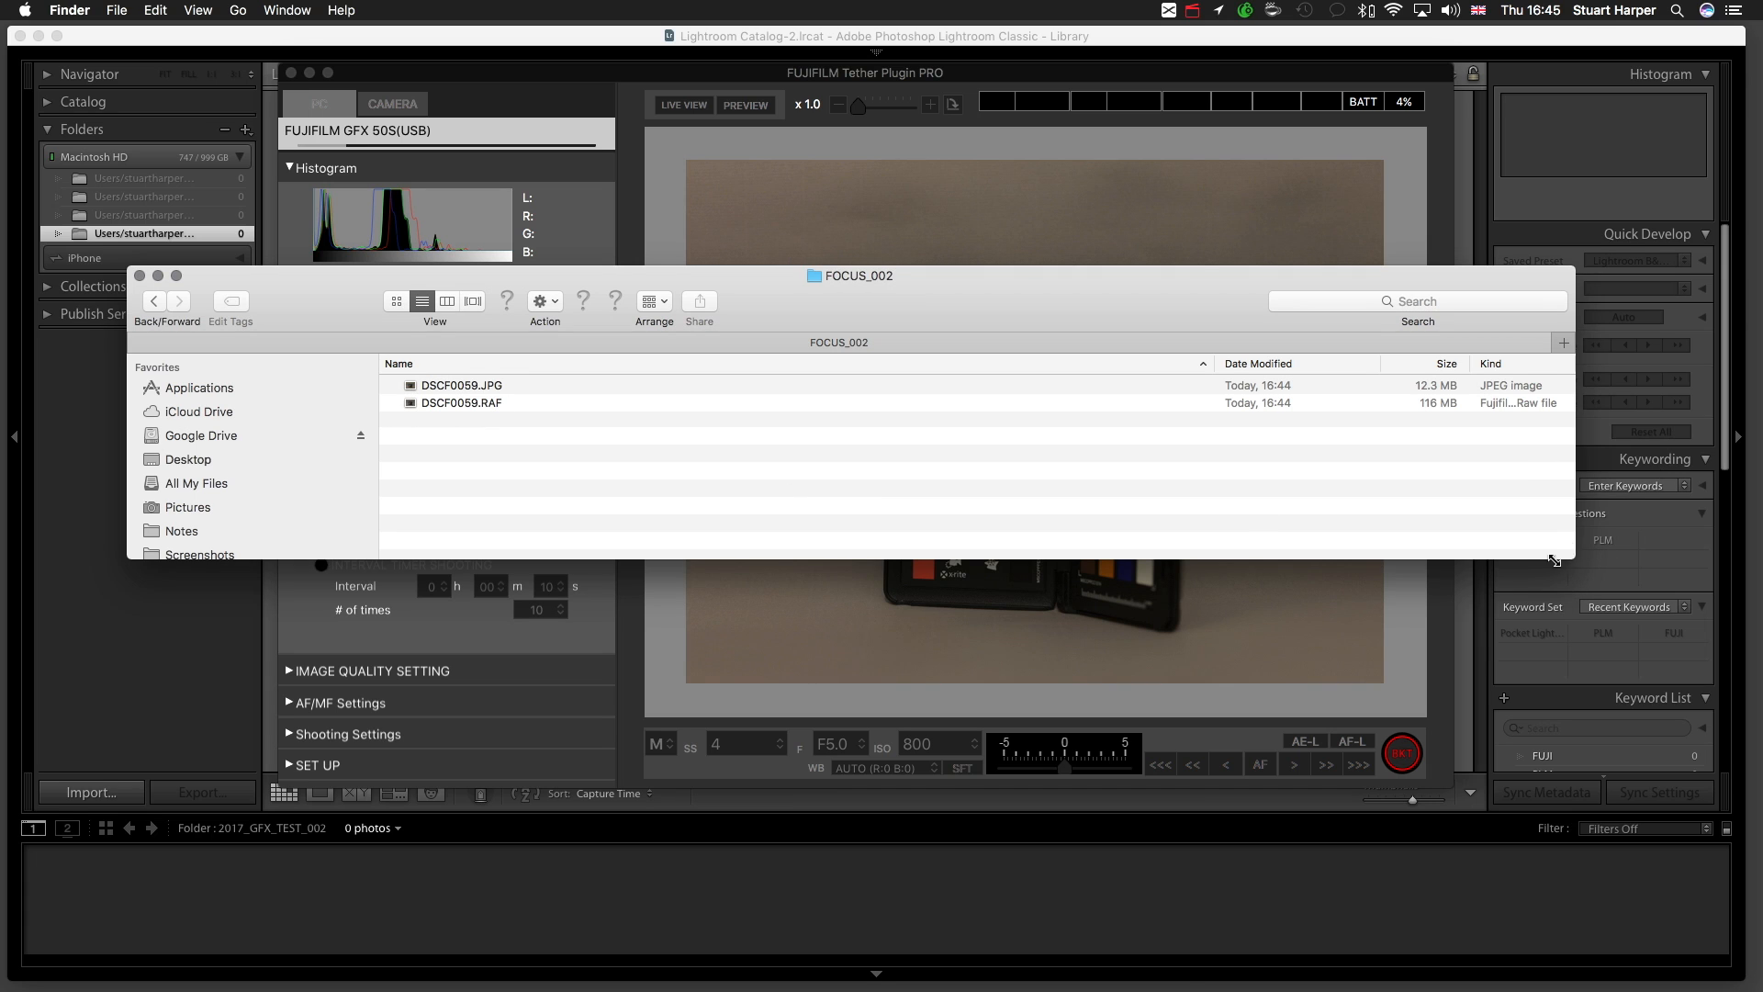